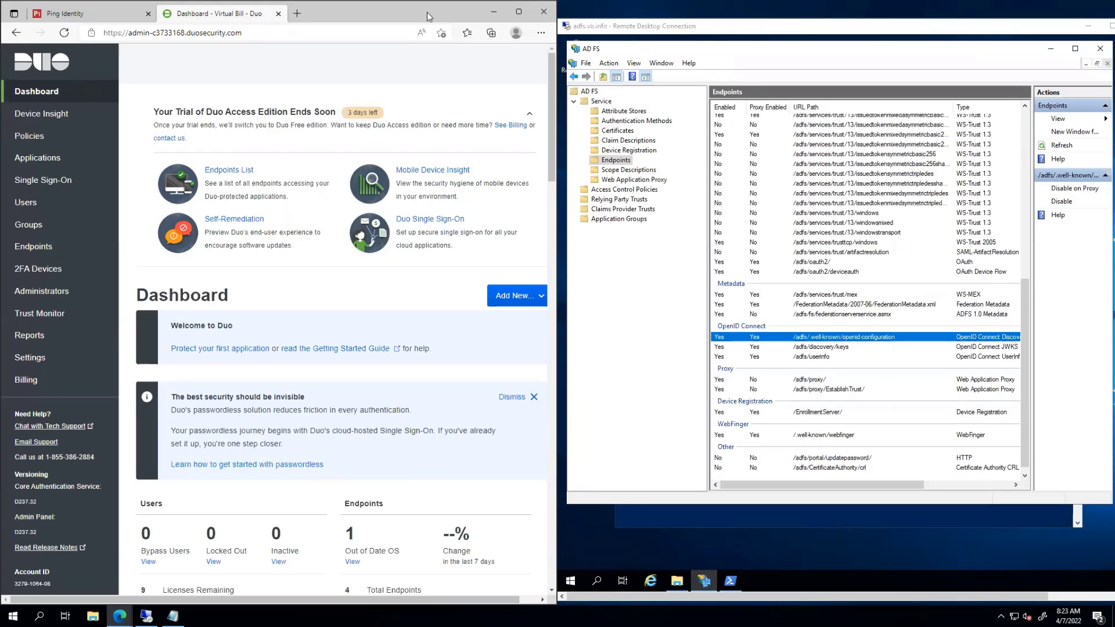
mouse_move(228, 125)
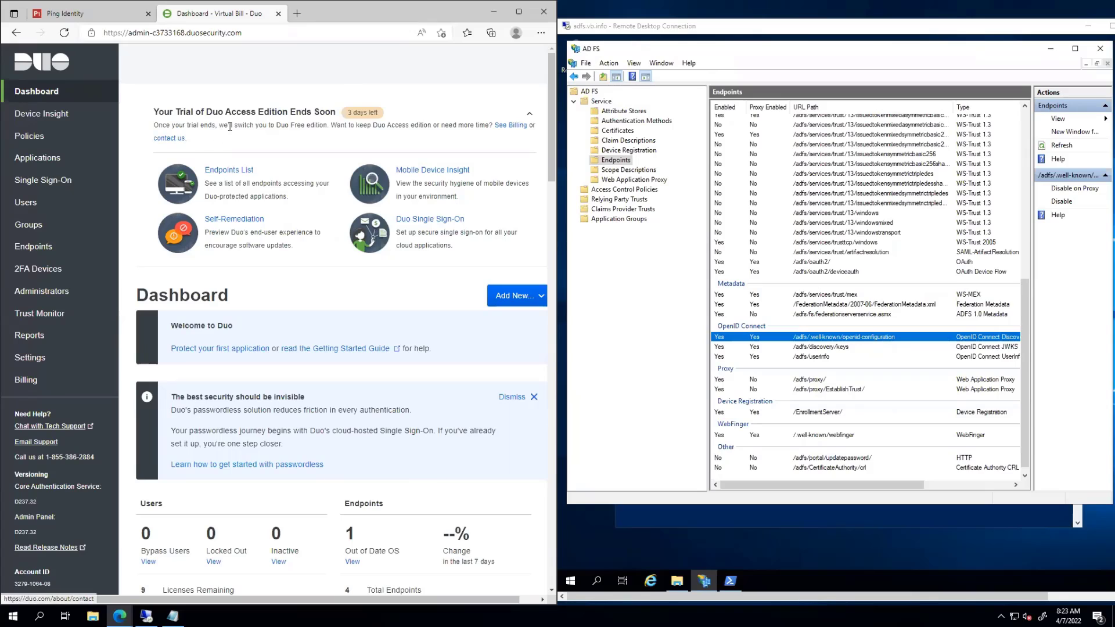
mouse_move(38, 157)
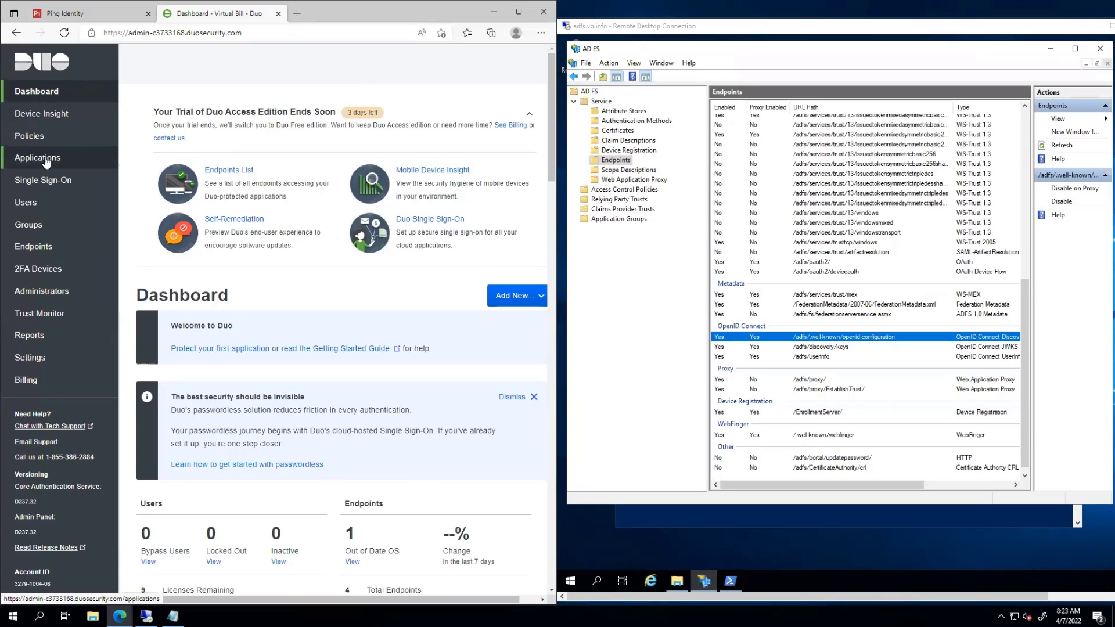
Filter the Protect an Application catalog down to Microsoft ADFS.
click(37, 157)
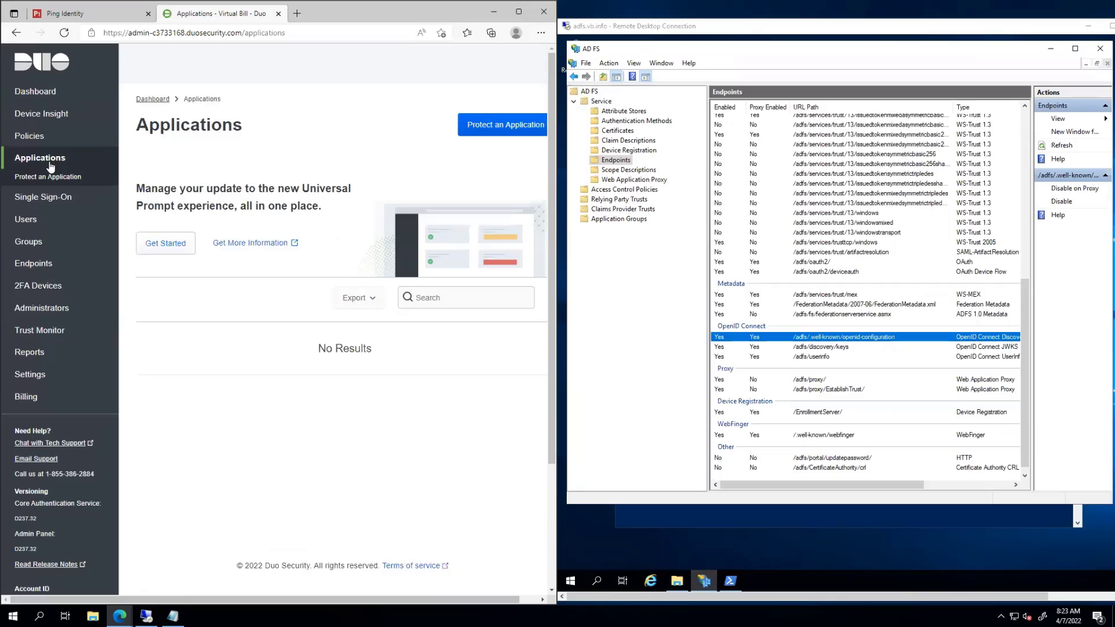
click(503, 124)
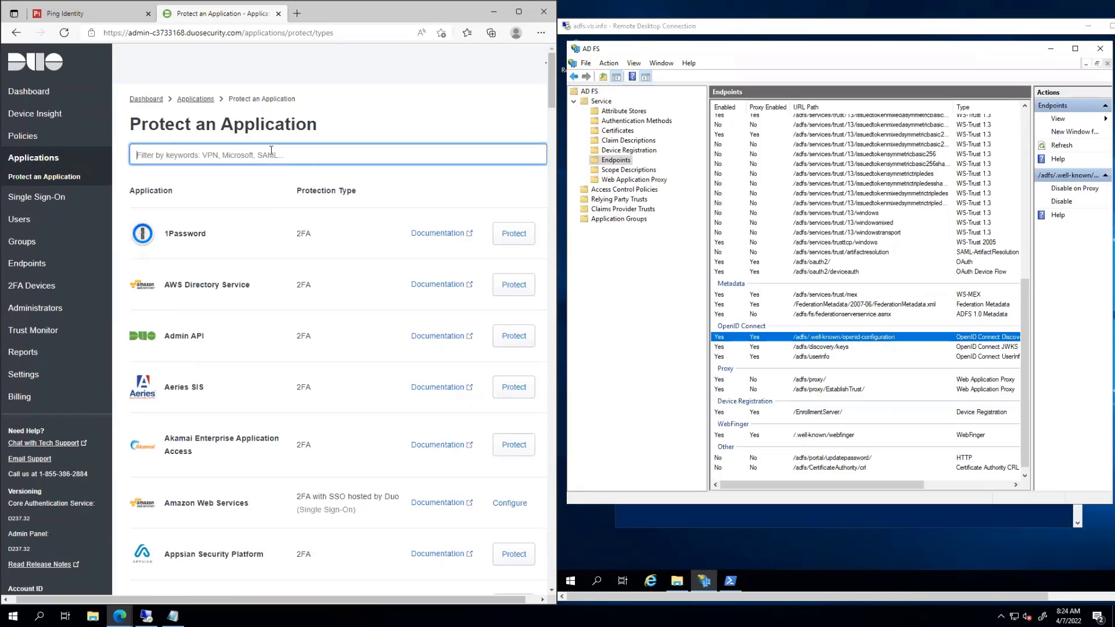
text(ADFS)
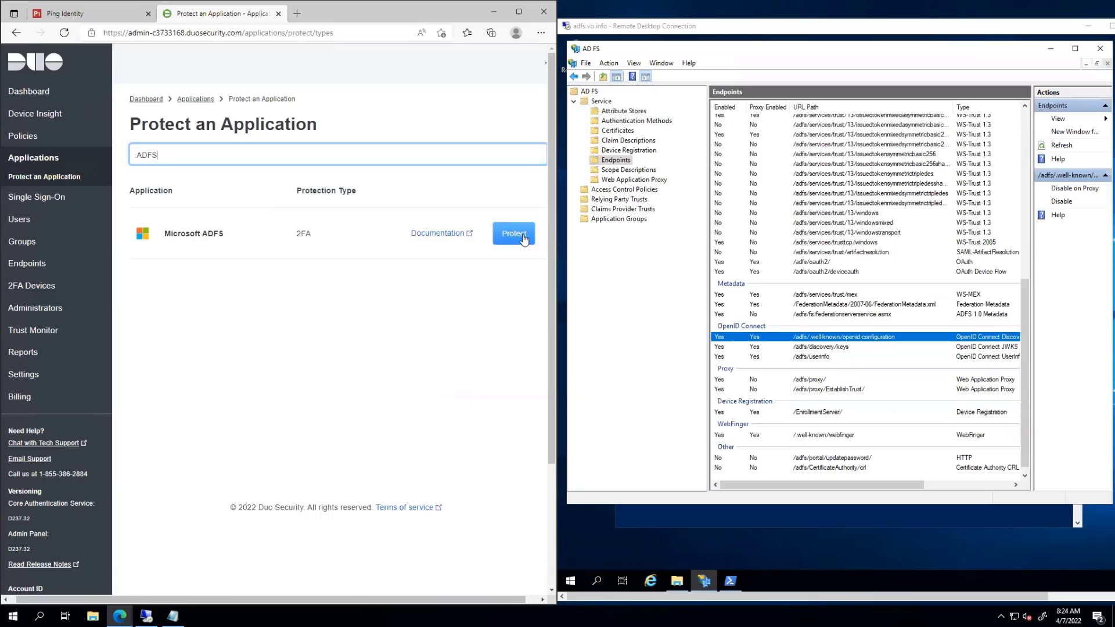
Protect Microsoft ADFS and review its integration credentials down to the Policy section.
click(513, 233)
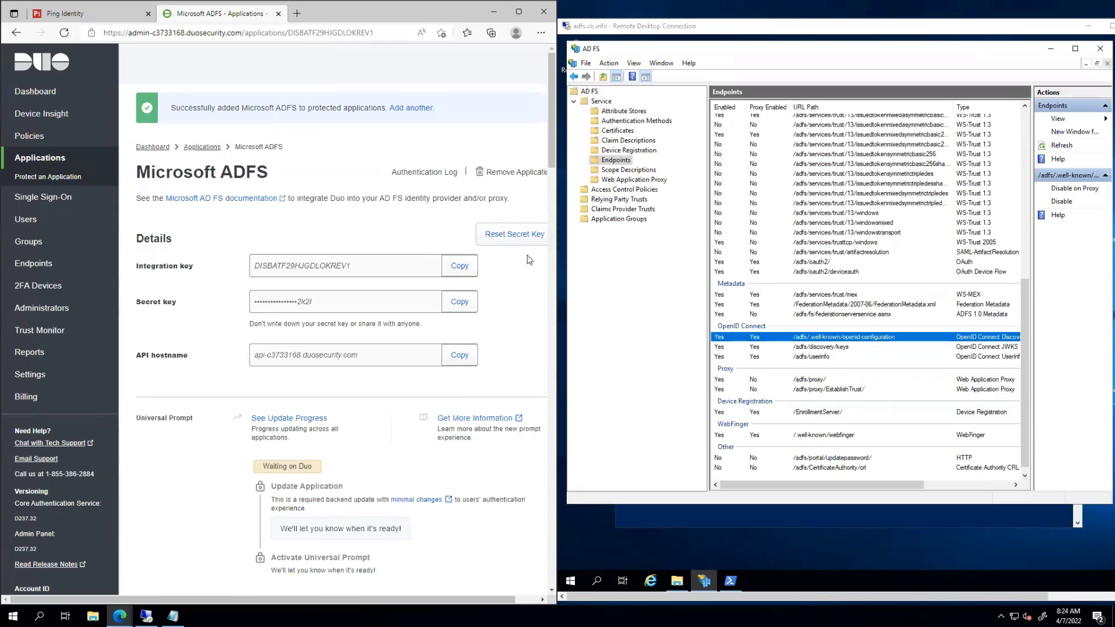
mouse_move(176, 274)
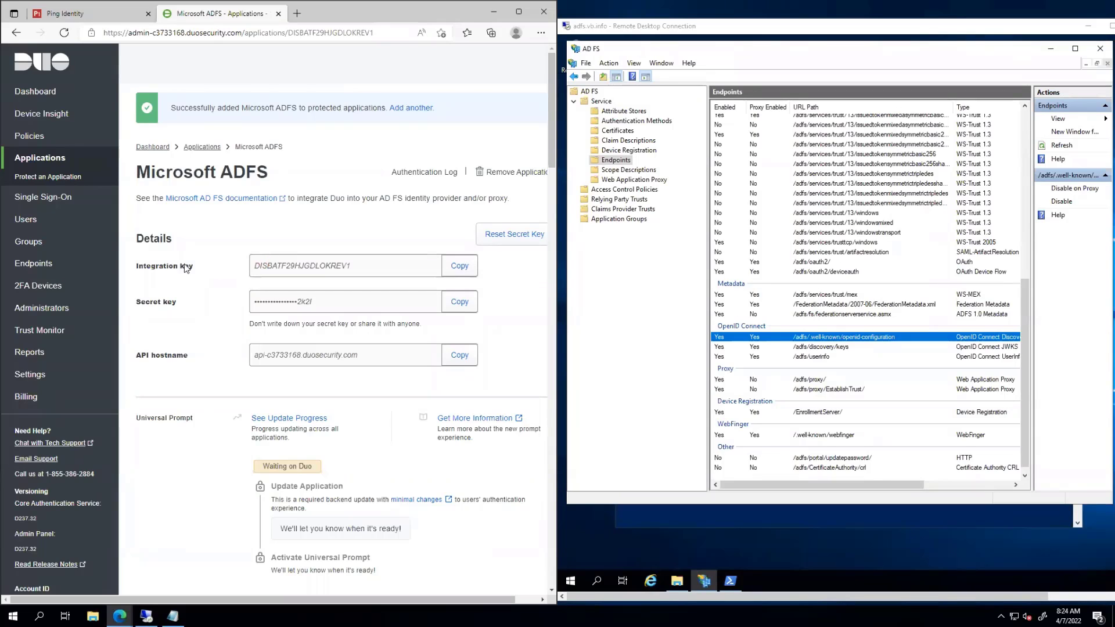
mouse_move(157, 328)
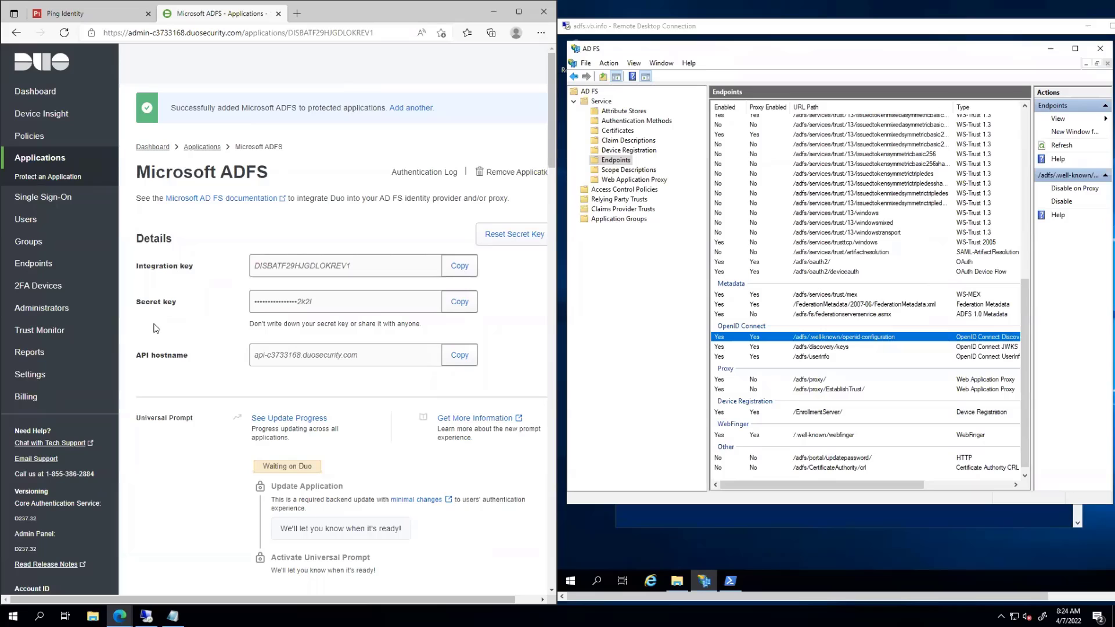
mouse_move(182, 359)
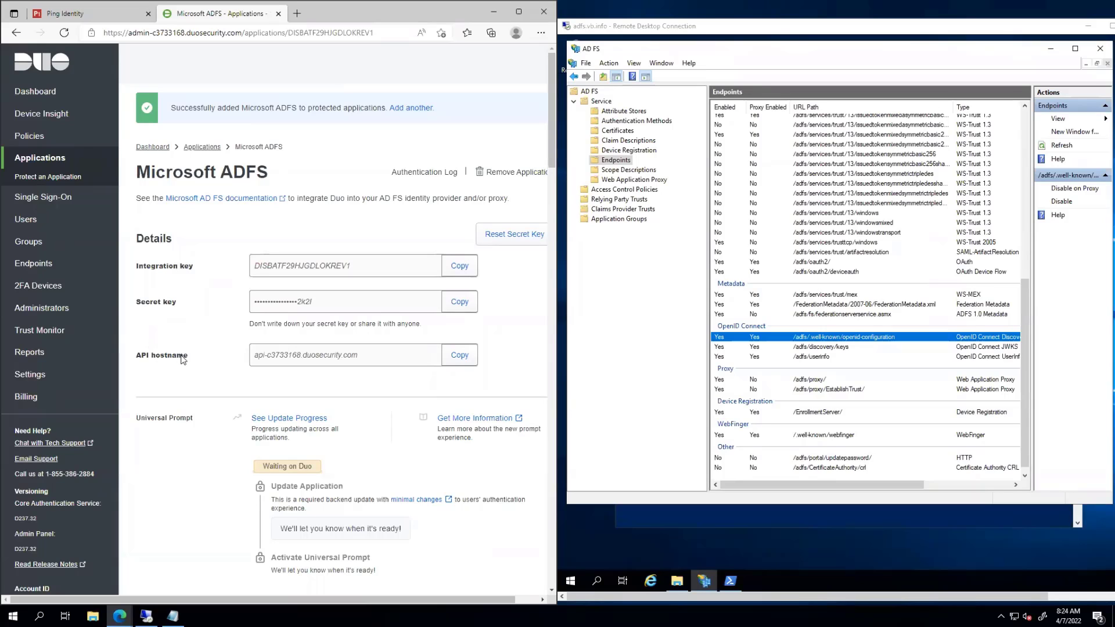
scroll(down, 3)
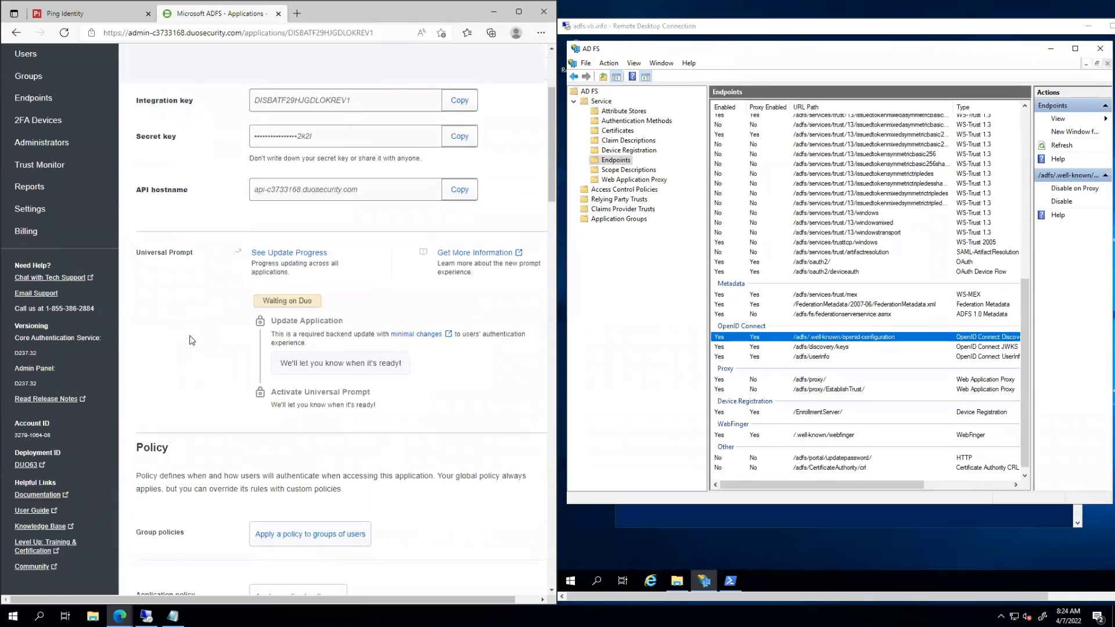
scroll(down, 3)
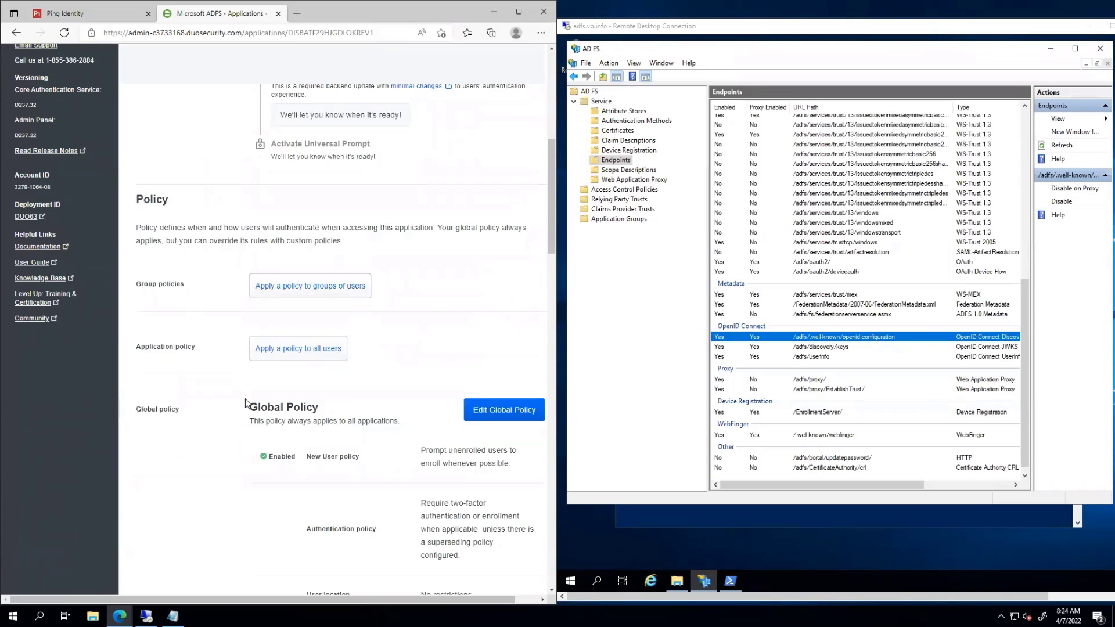
scroll(down, 3)
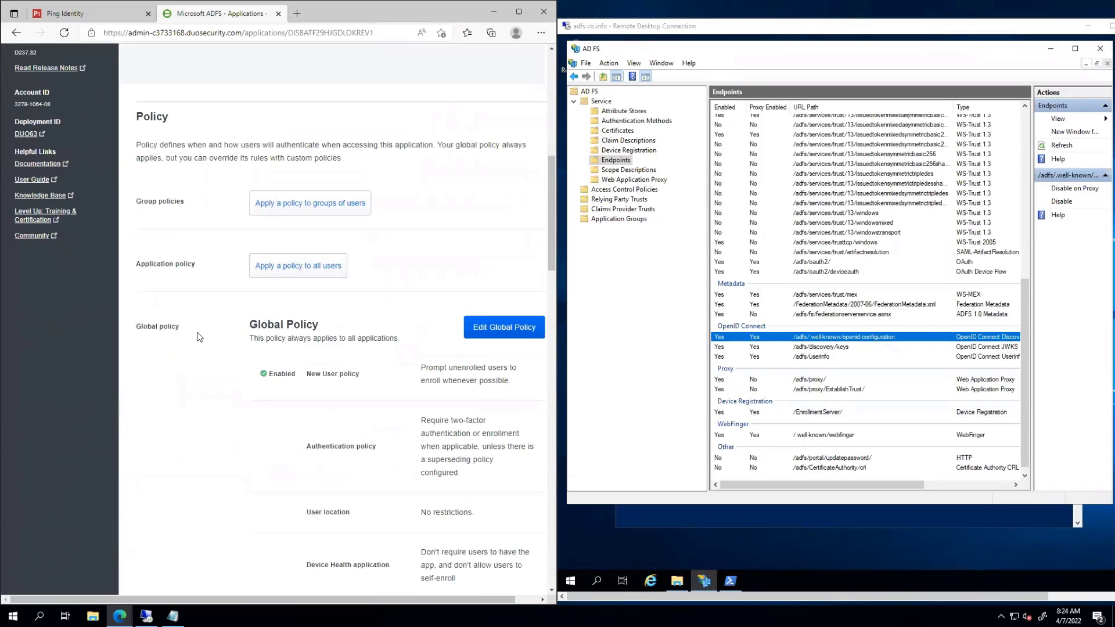
Apply the TAM Lab - vSphere MFA policy to all users and review the resulting settings.
click(297, 265)
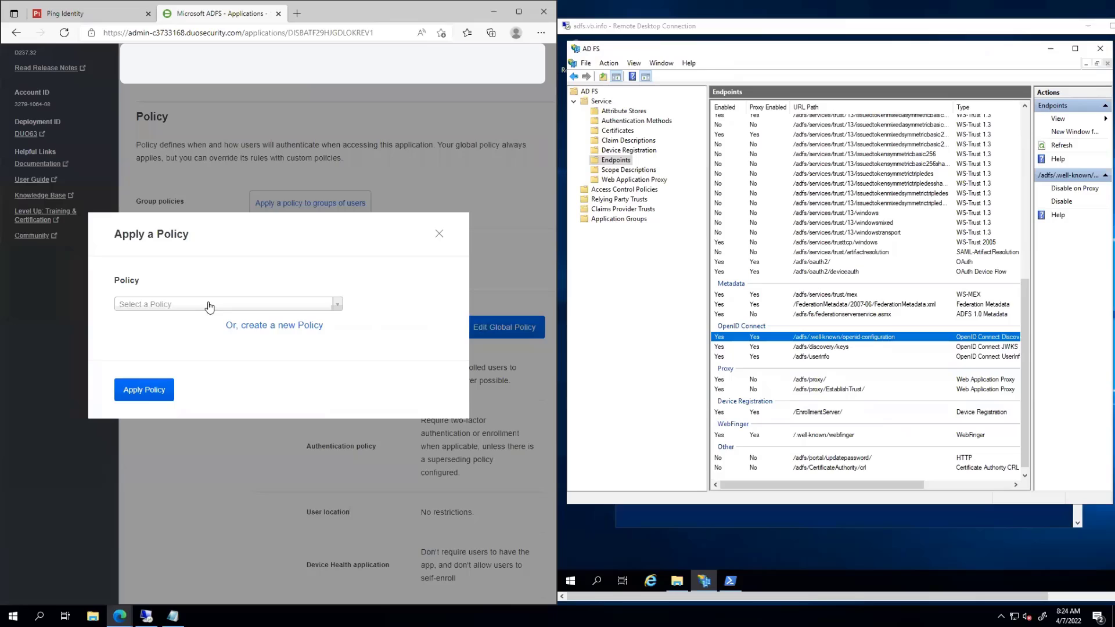
click(224, 303)
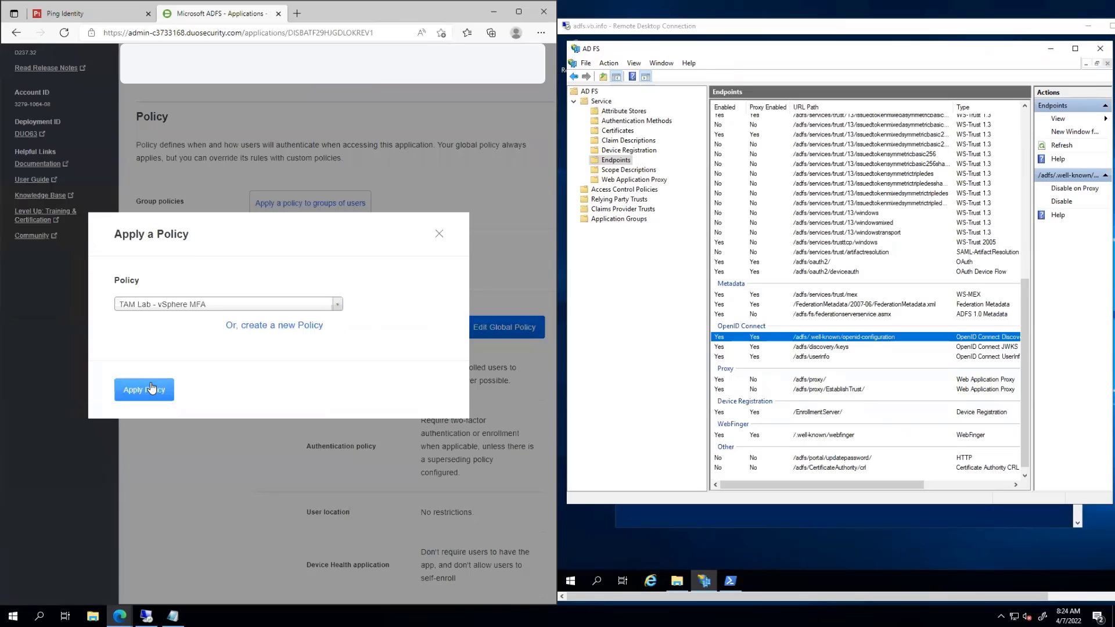
click(144, 390)
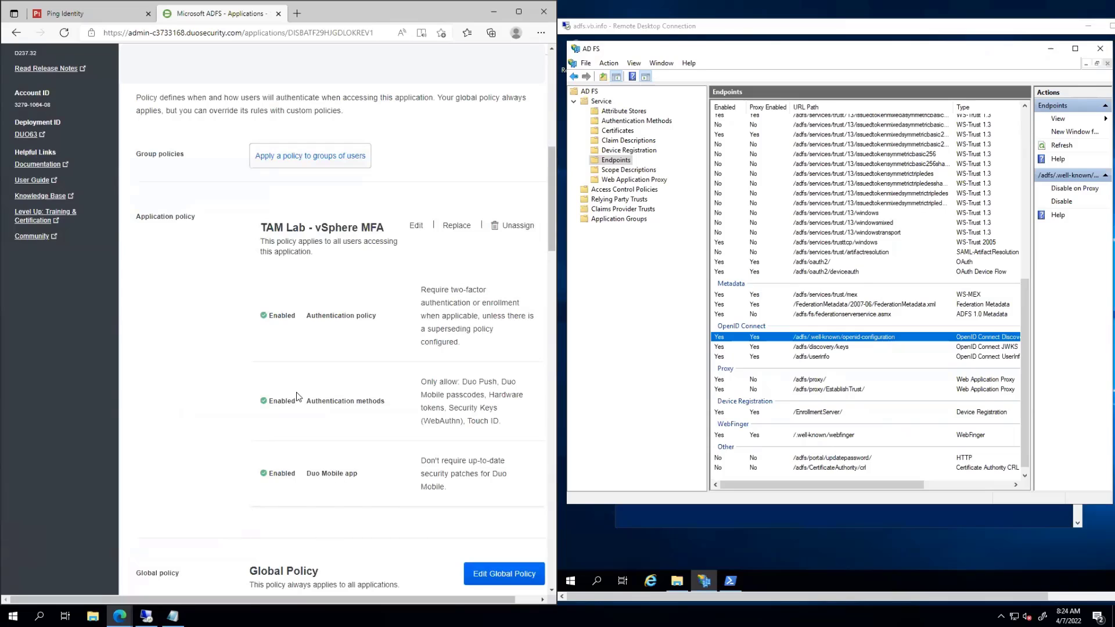
scroll(down, 3)
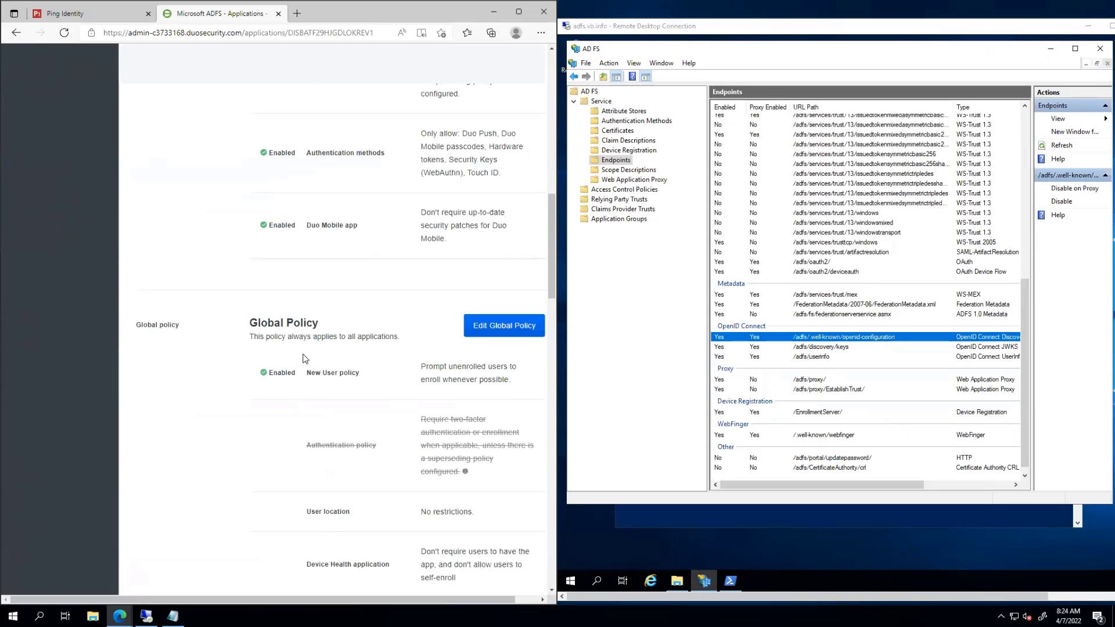
scroll(up, 3)
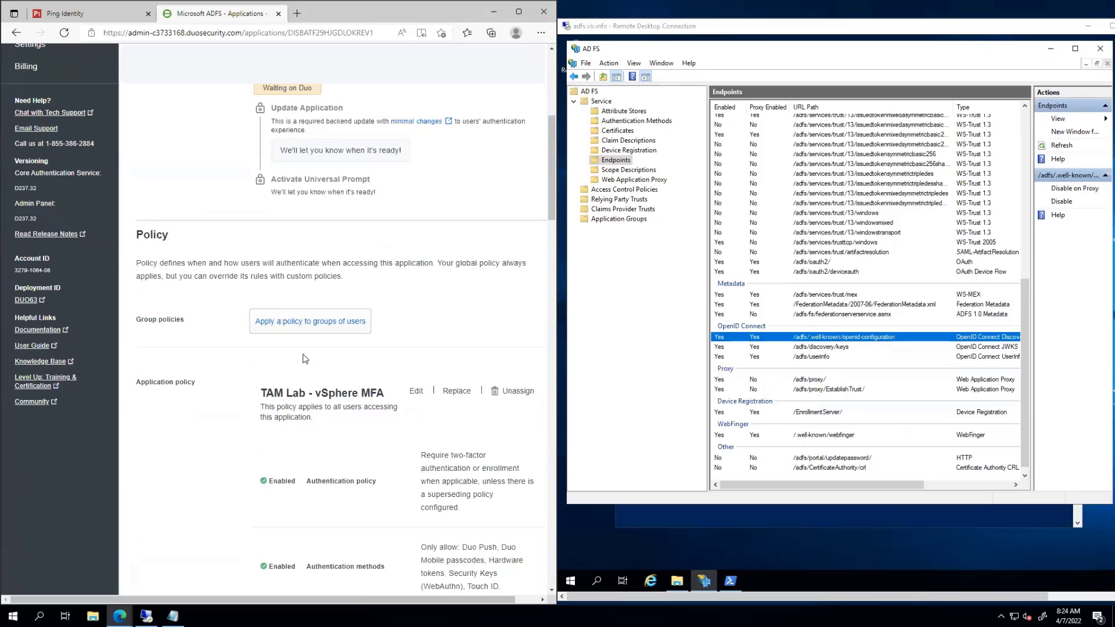
scroll(up, 3)
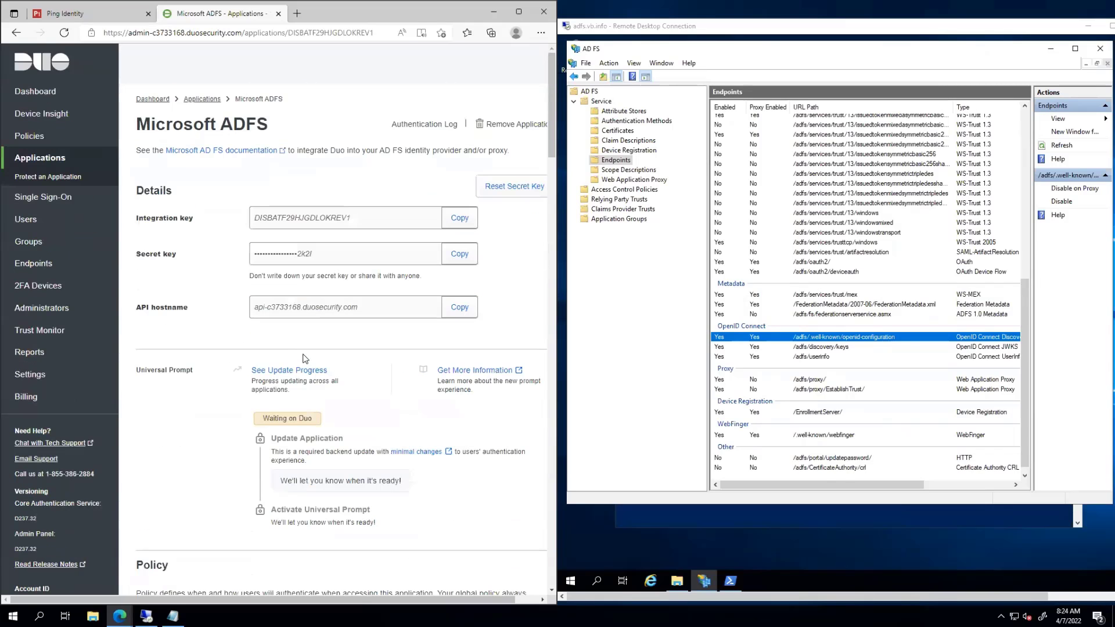
scroll(down, 3)
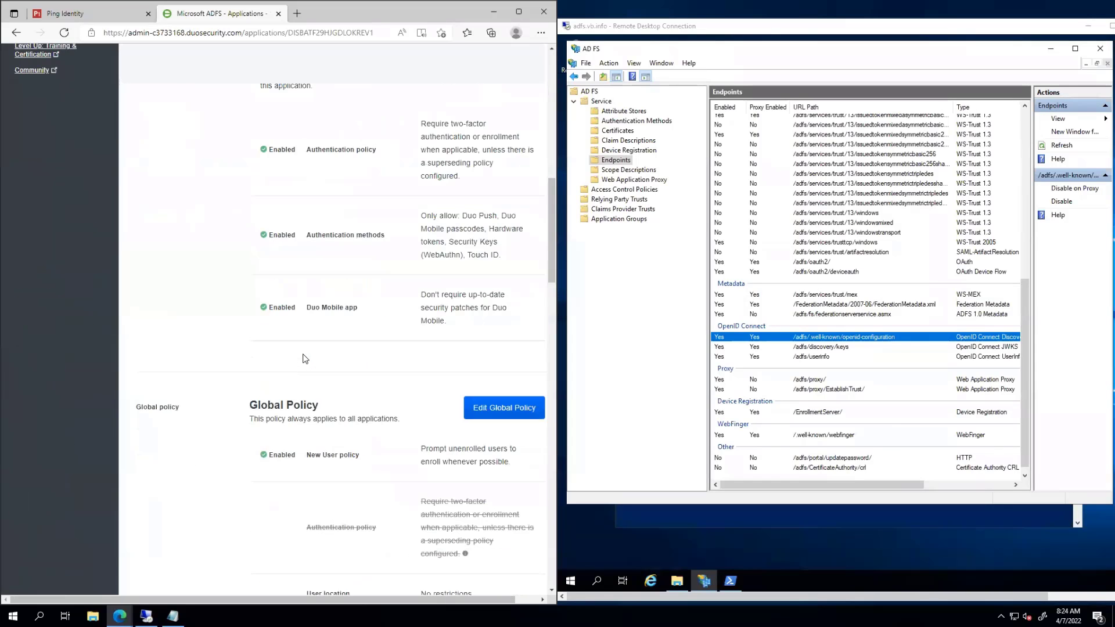
scroll(down, 3)
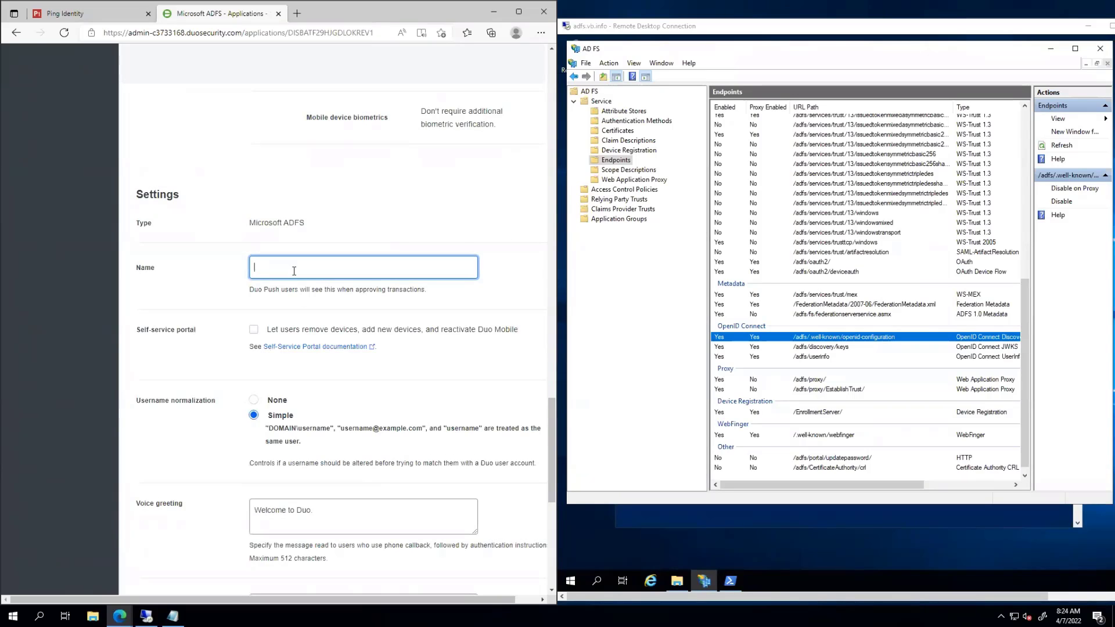
Name the application 'TAM Lab - vSphere MFA' and save it.
text(TAM Lab - vSphere MFA)
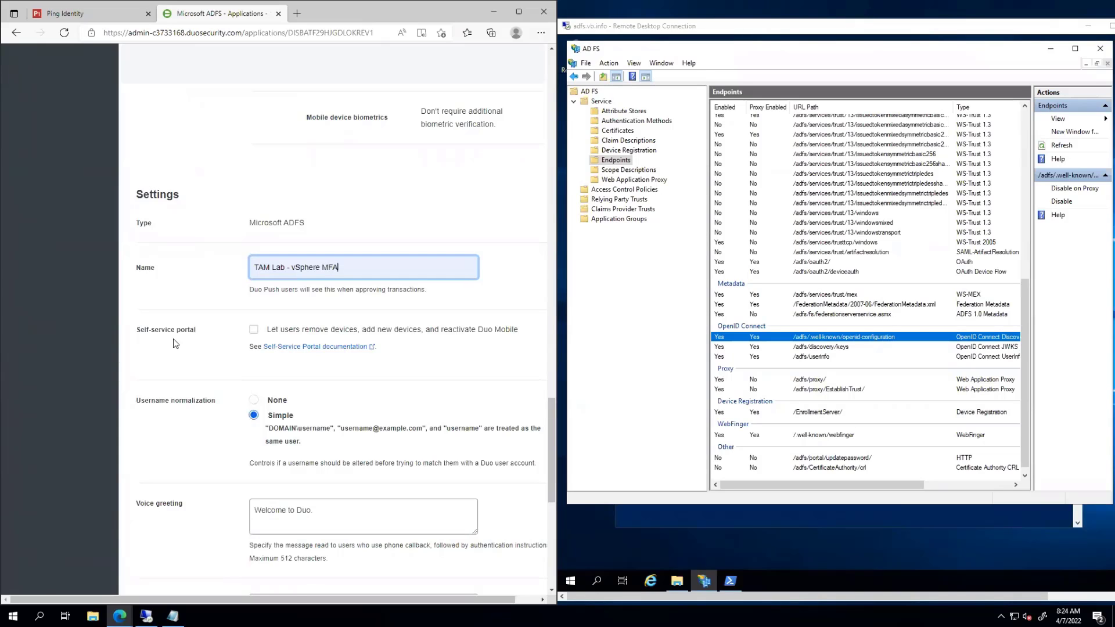
scroll(down, 3)
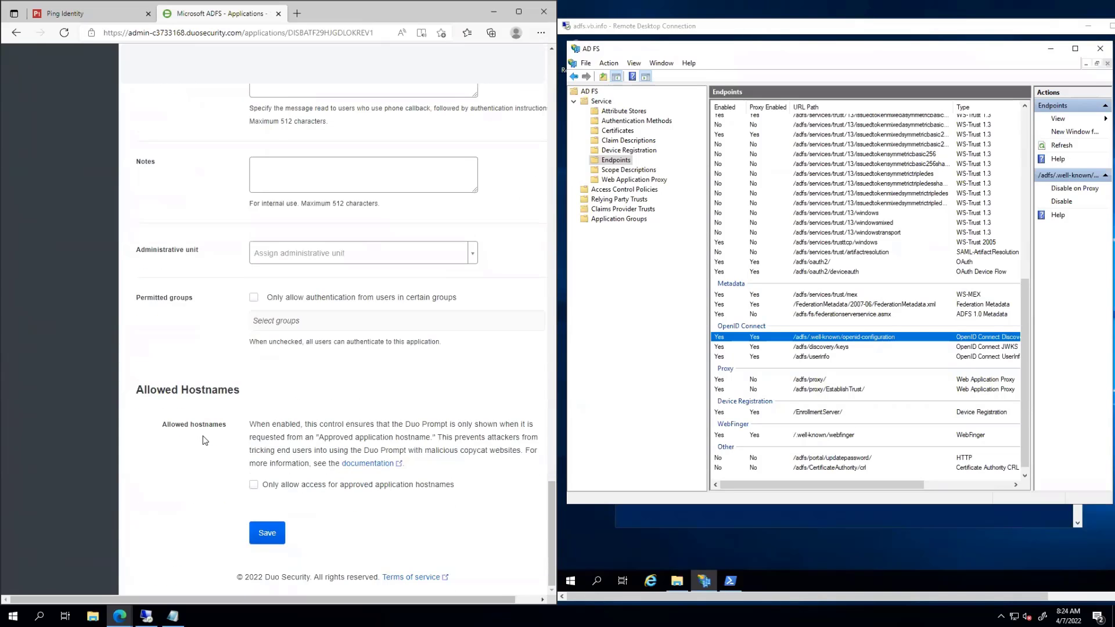
click(267, 533)
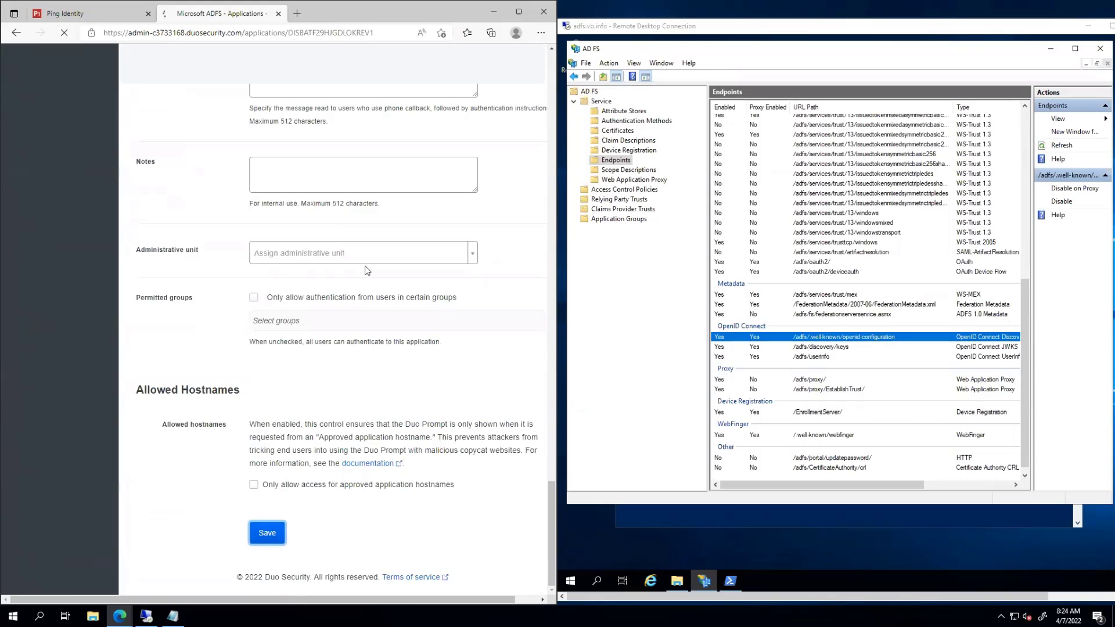
click(267, 533)
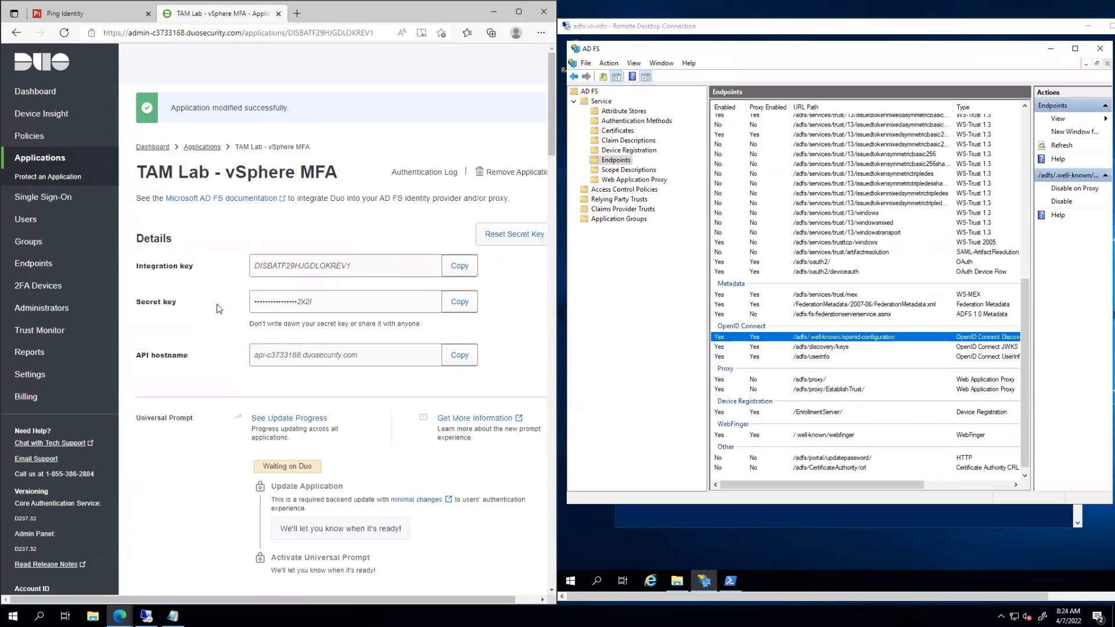
mouse_move(338, 176)
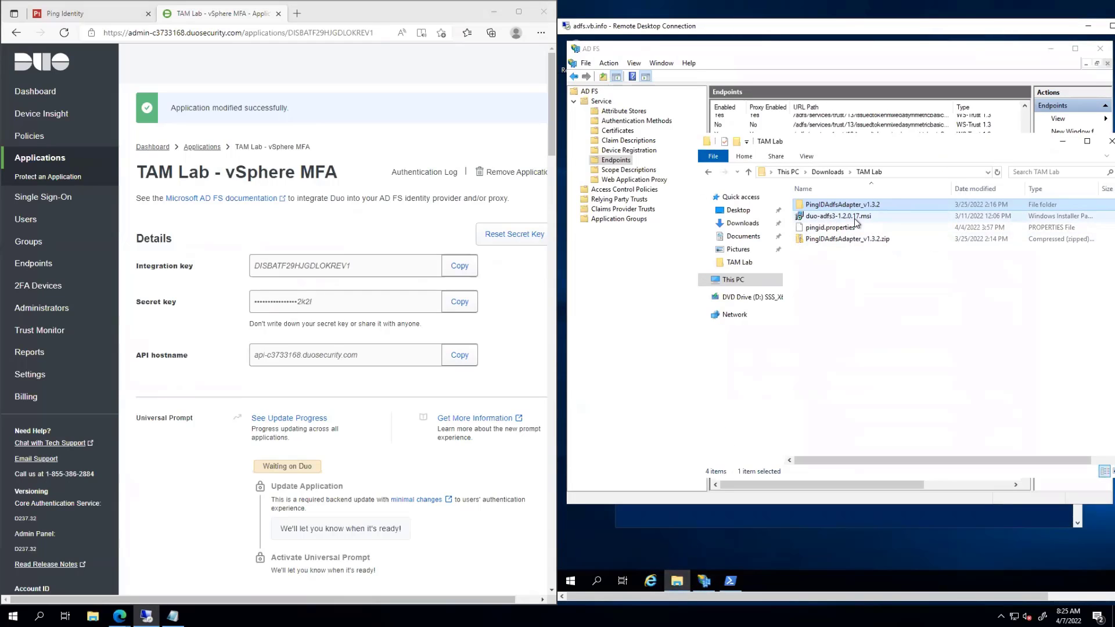
mouse_move(835, 216)
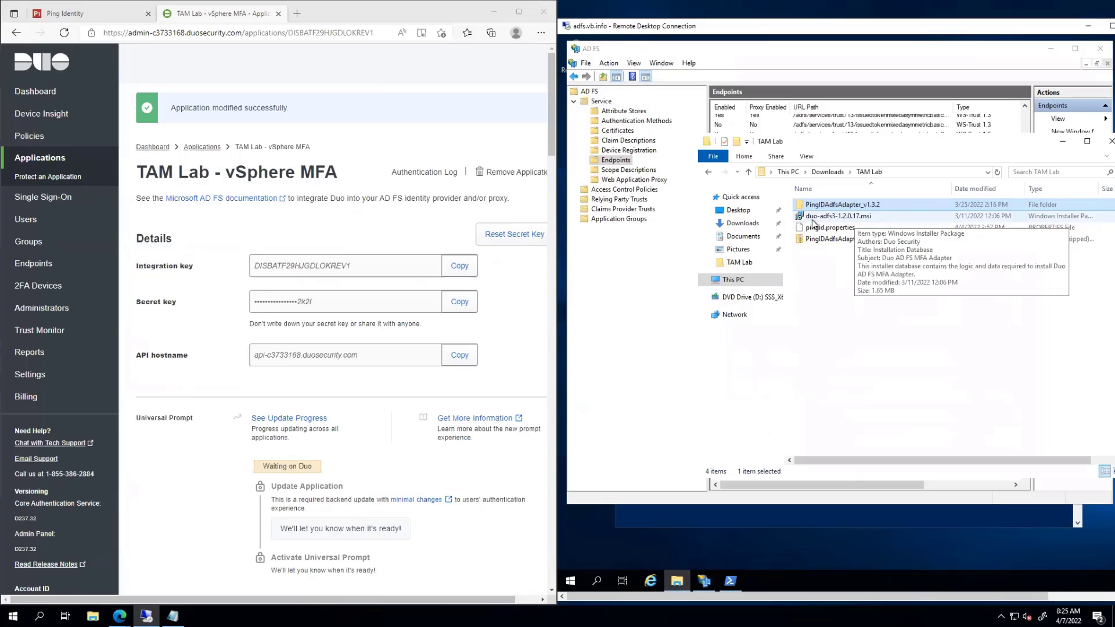
Launch the Duo AD FS adapter installer and reach the Duo account details step.
click(837, 216)
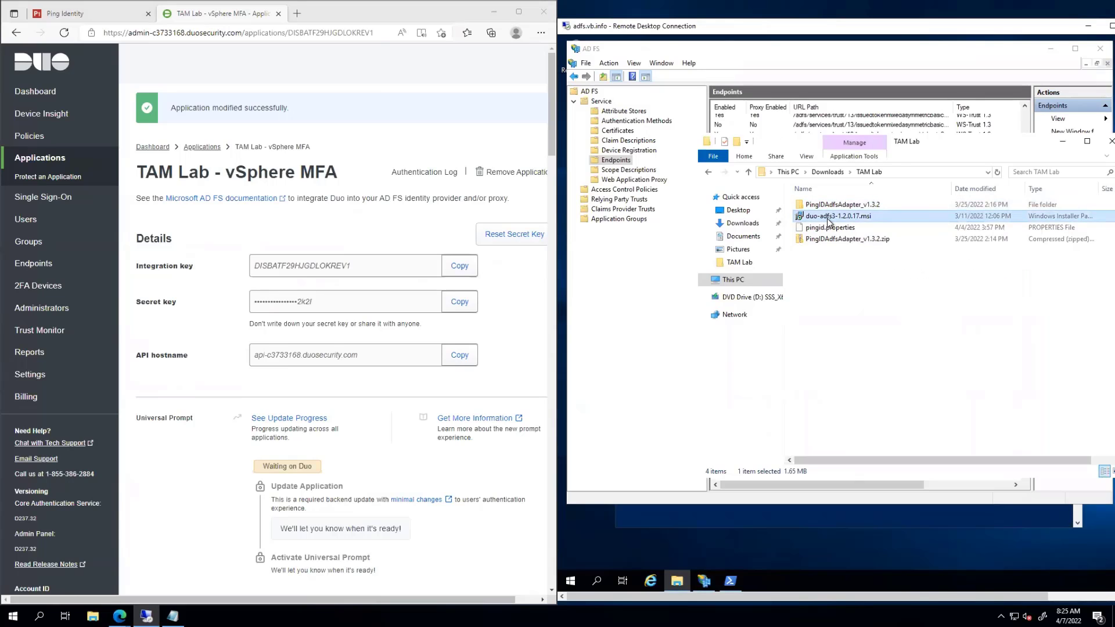
double_click(837, 216)
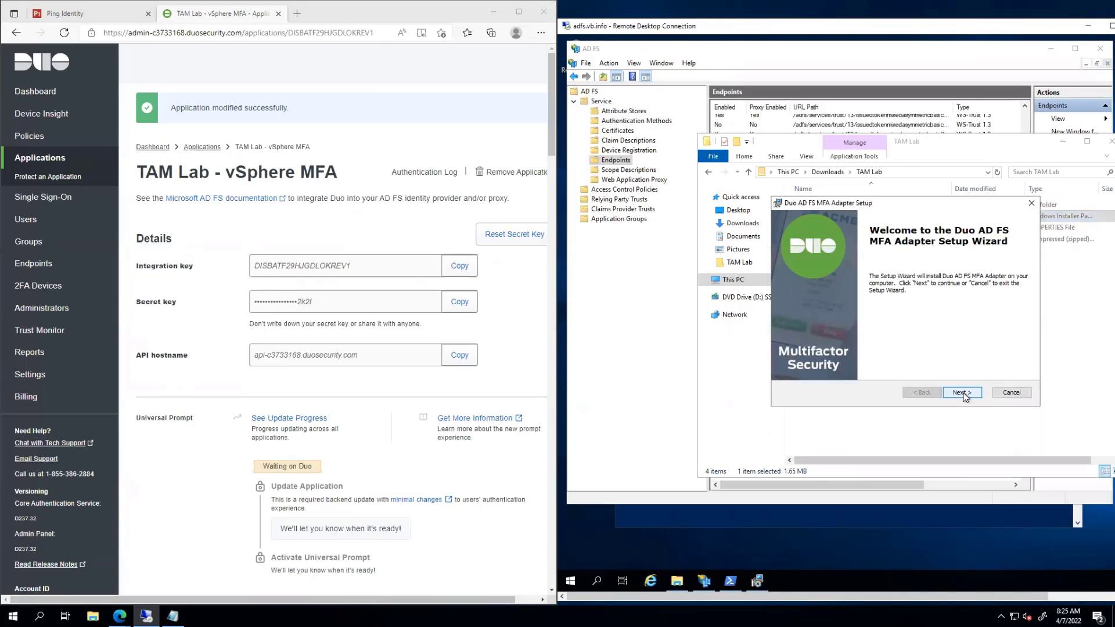
click(960, 393)
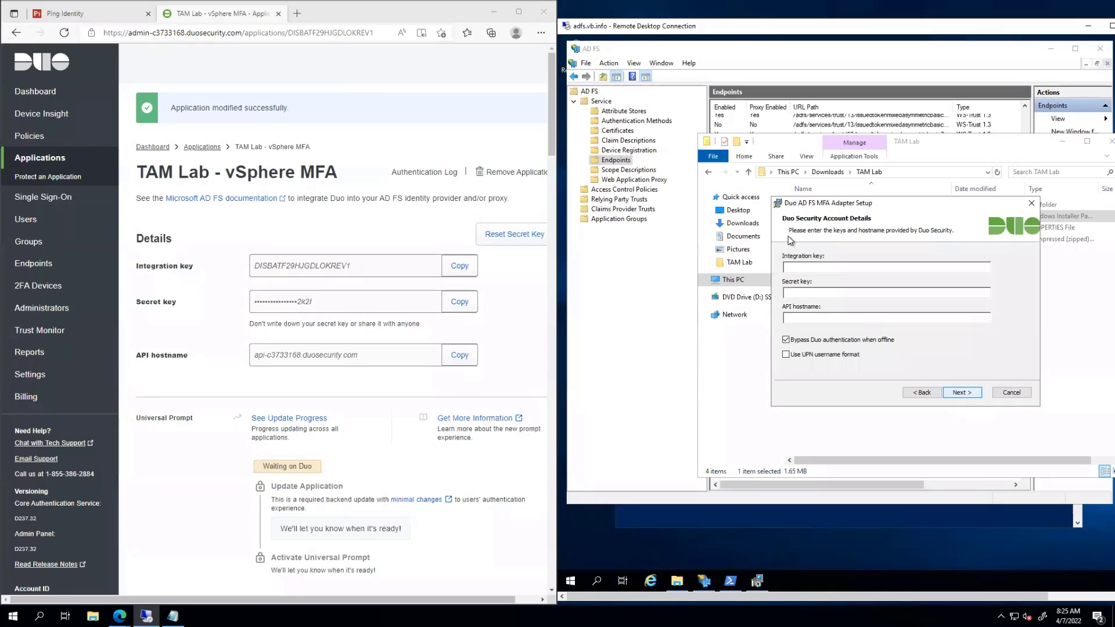
Enter the Duo keys and API hostname api-c3733168.duosecurity.com, then continue to the session key step.
click(458, 265)
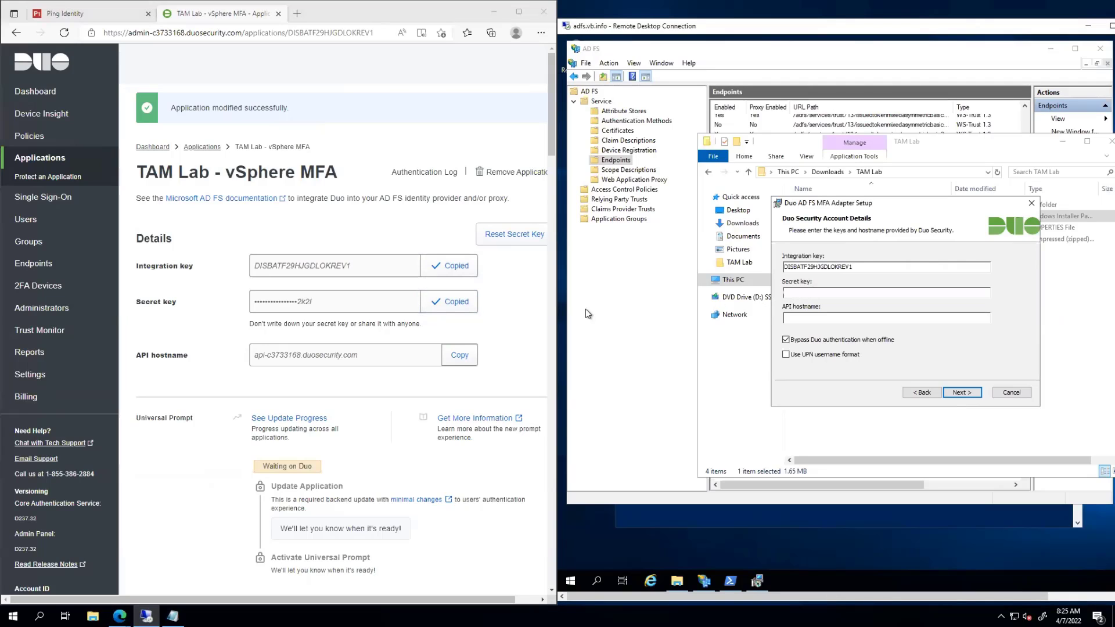
click(459, 356)
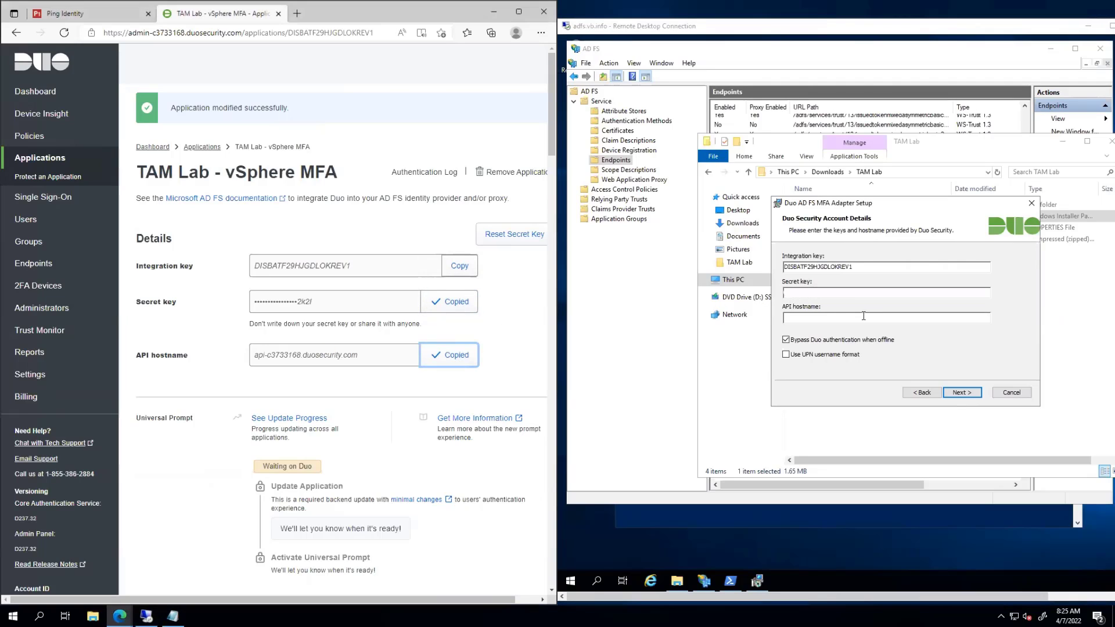
text(api-c3733168.duosecurity.com)
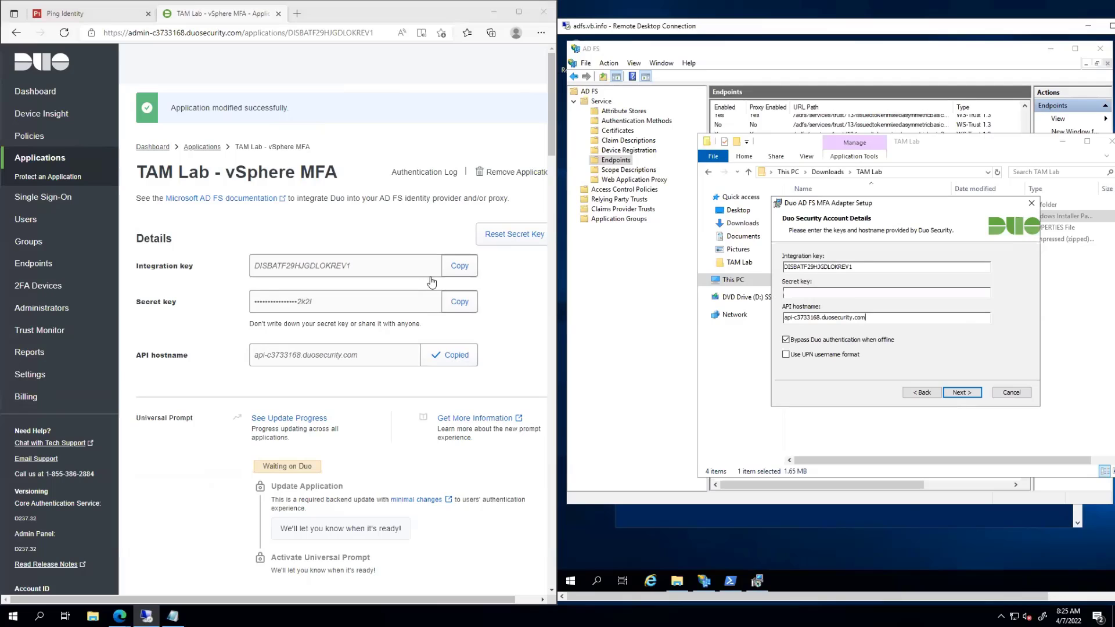
mouse_move(755, 269)
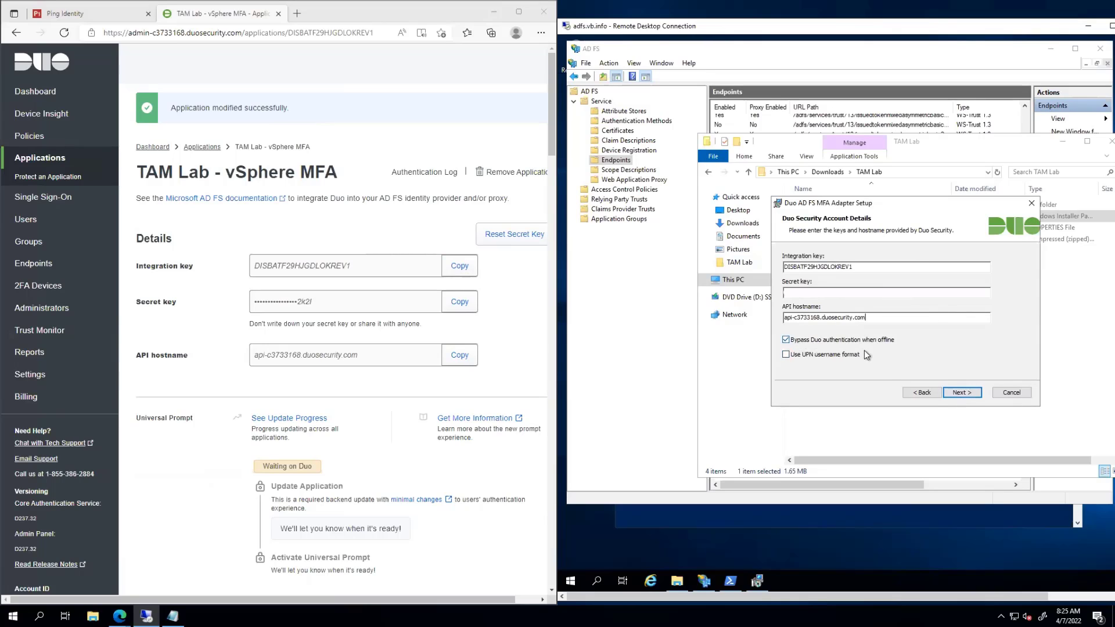
click(960, 391)
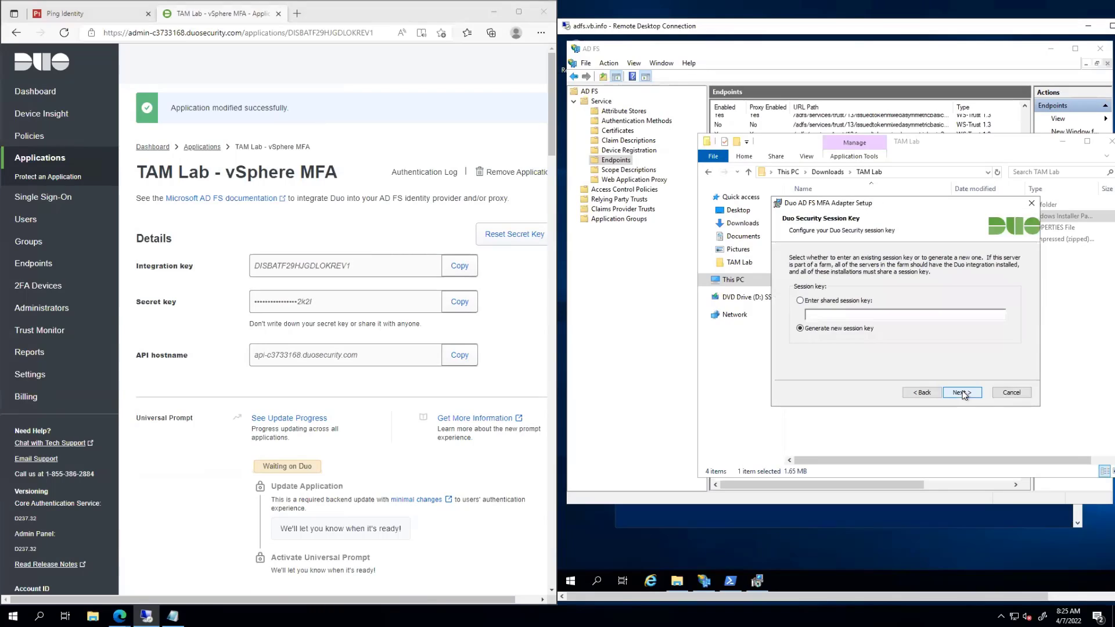
mouse_move(843, 338)
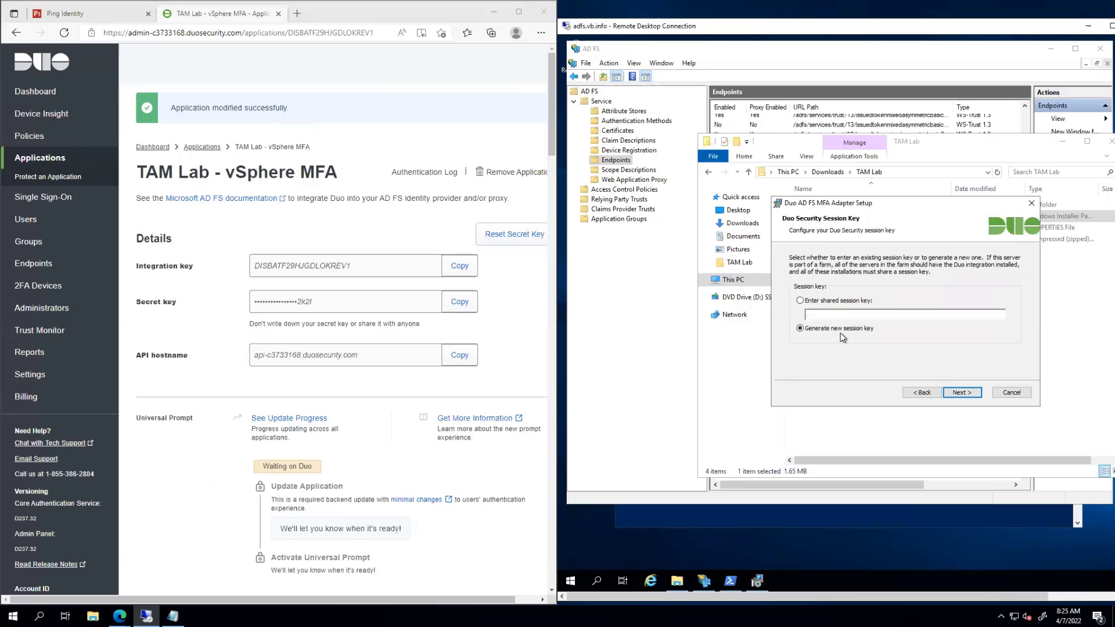
mouse_move(807, 306)
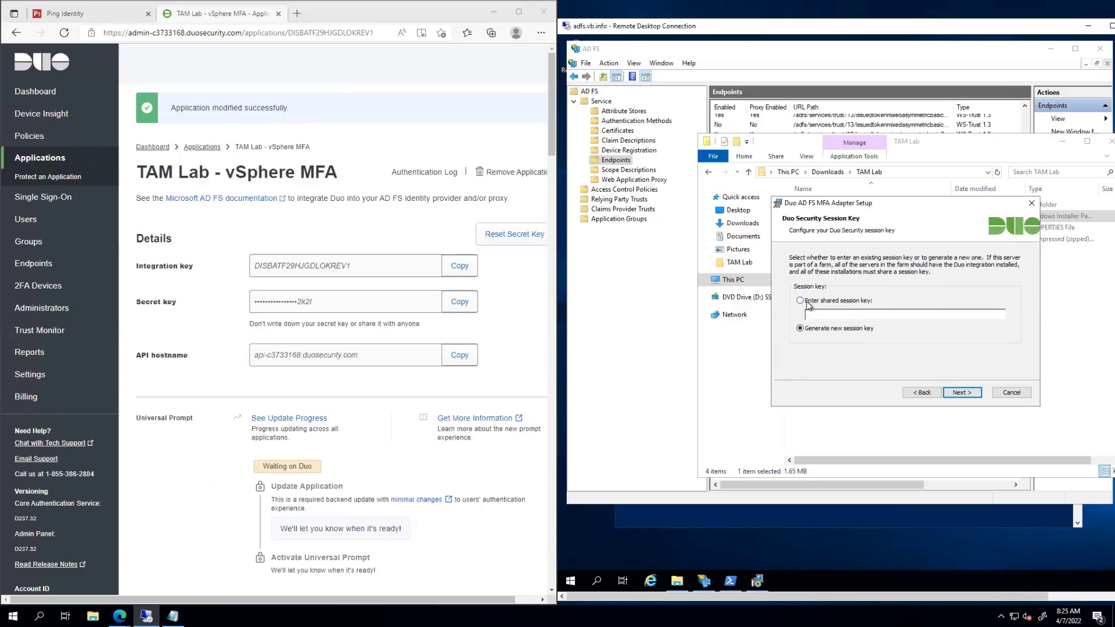
mouse_move(961, 392)
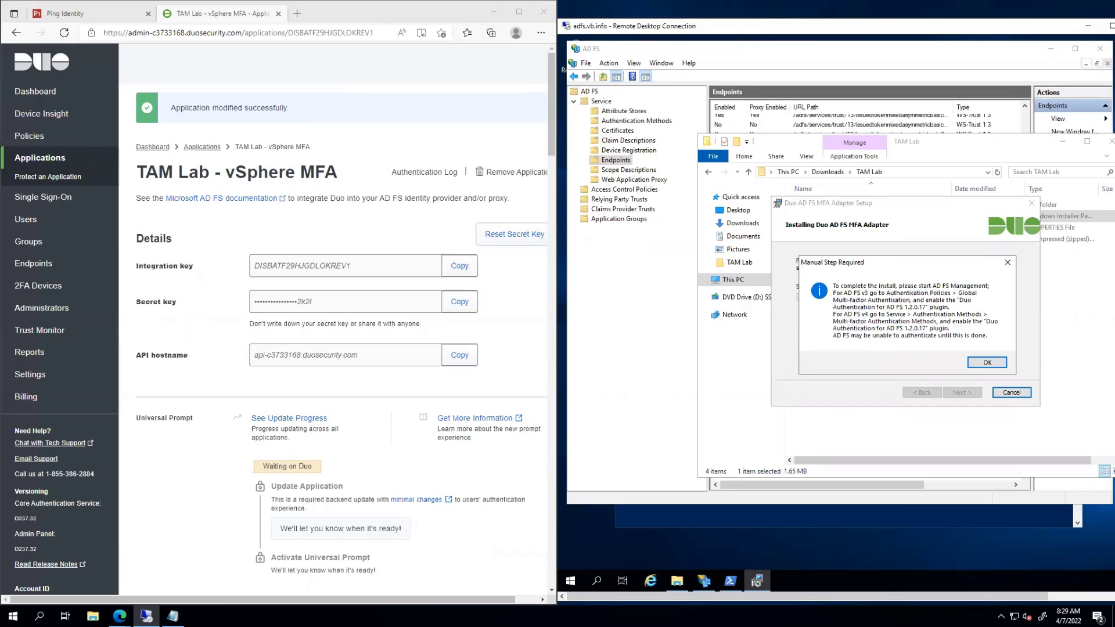
mouse_move(948, 349)
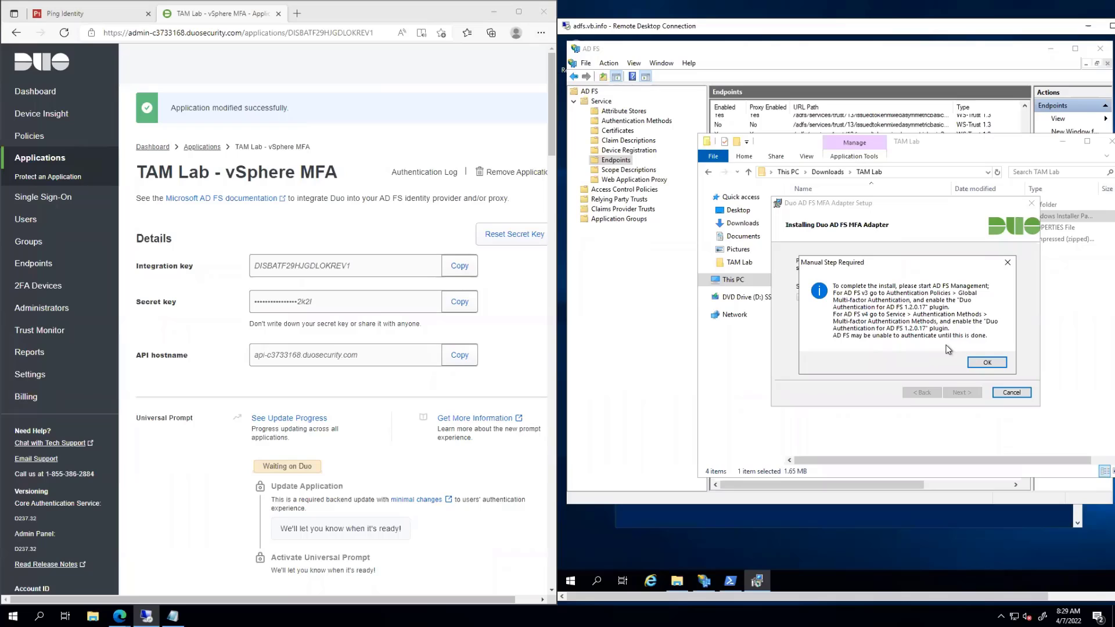
mouse_move(921, 328)
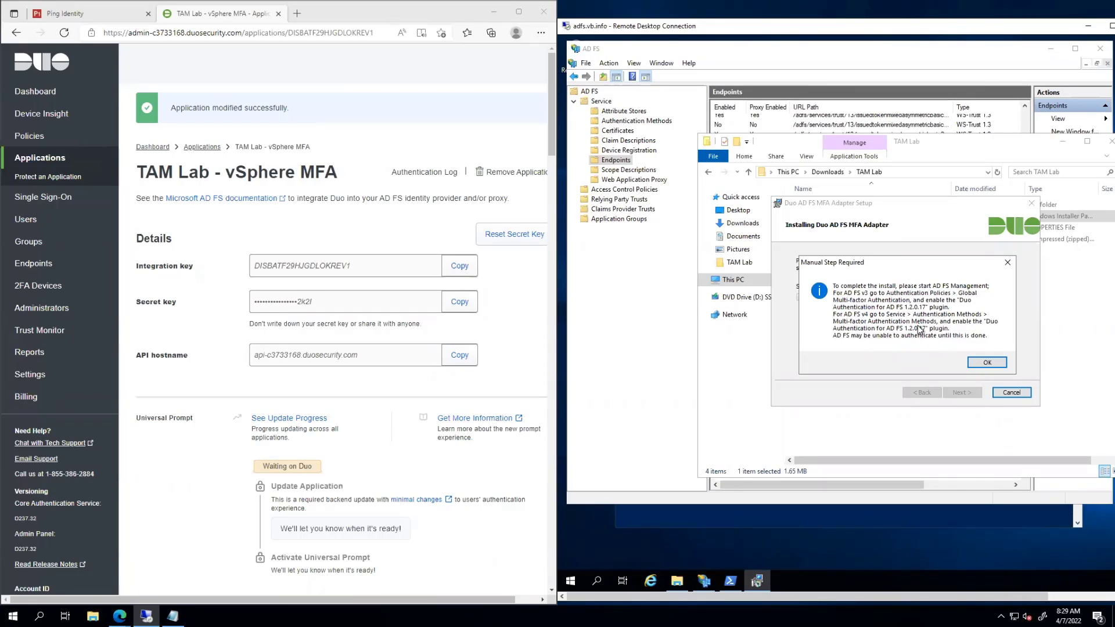
Acknowledge the Manual Step Required notice to finish the adapter installation.
click(986, 363)
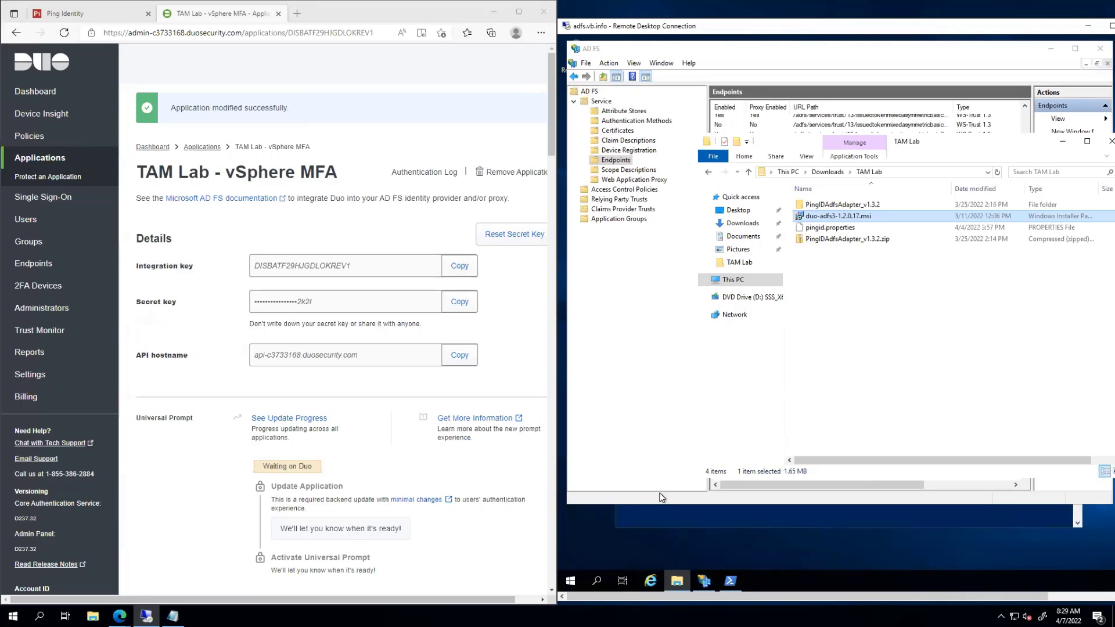
Run Set-AdfsResponseHeaders in an admin PowerShell to allow Duo API host frames in Content-Security-Policy.
click(728, 580)
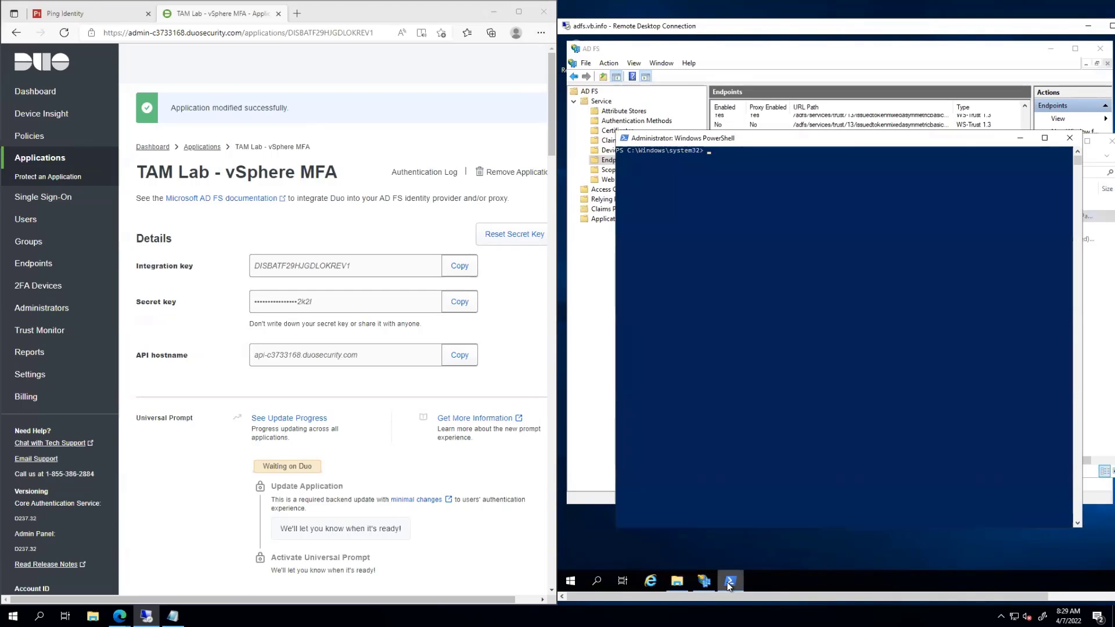
mouse_move(853, 145)
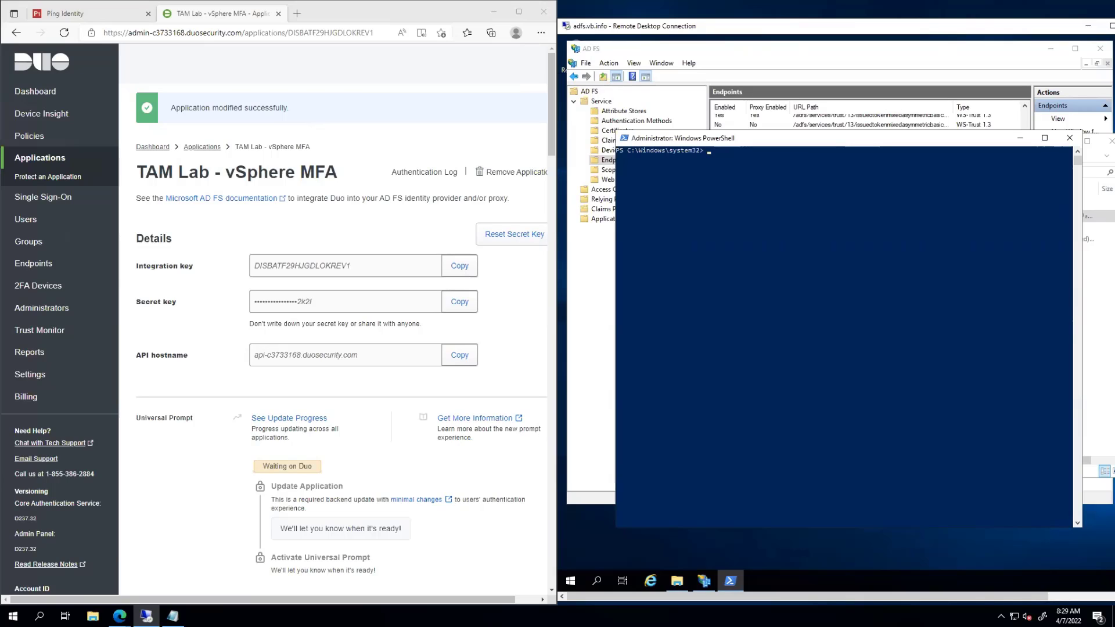
mouse_move(733, 137)
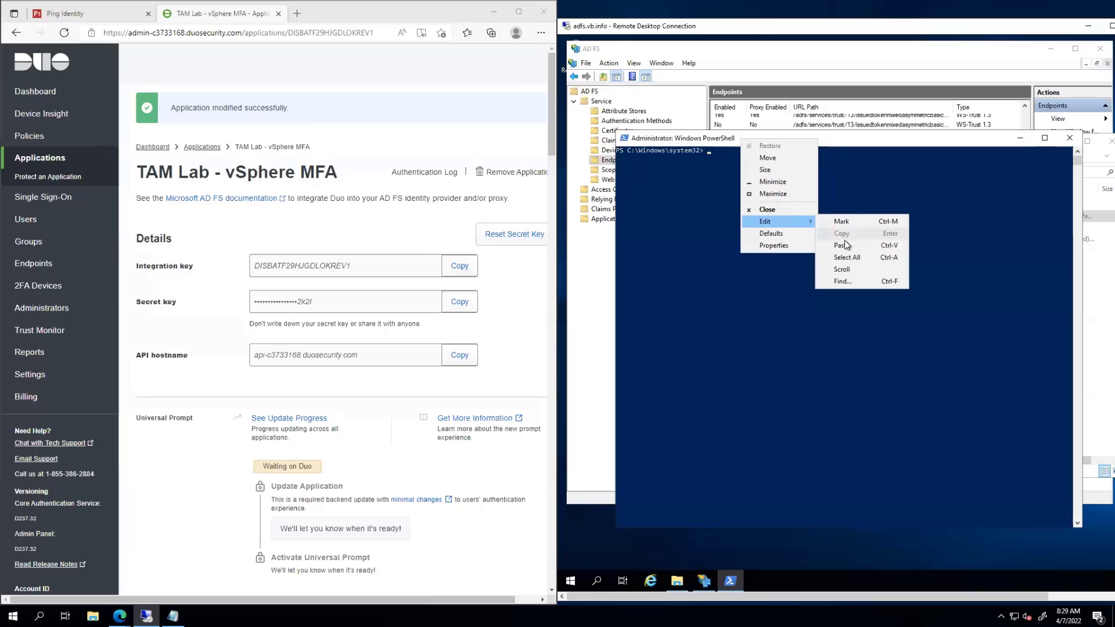
click(842, 245)
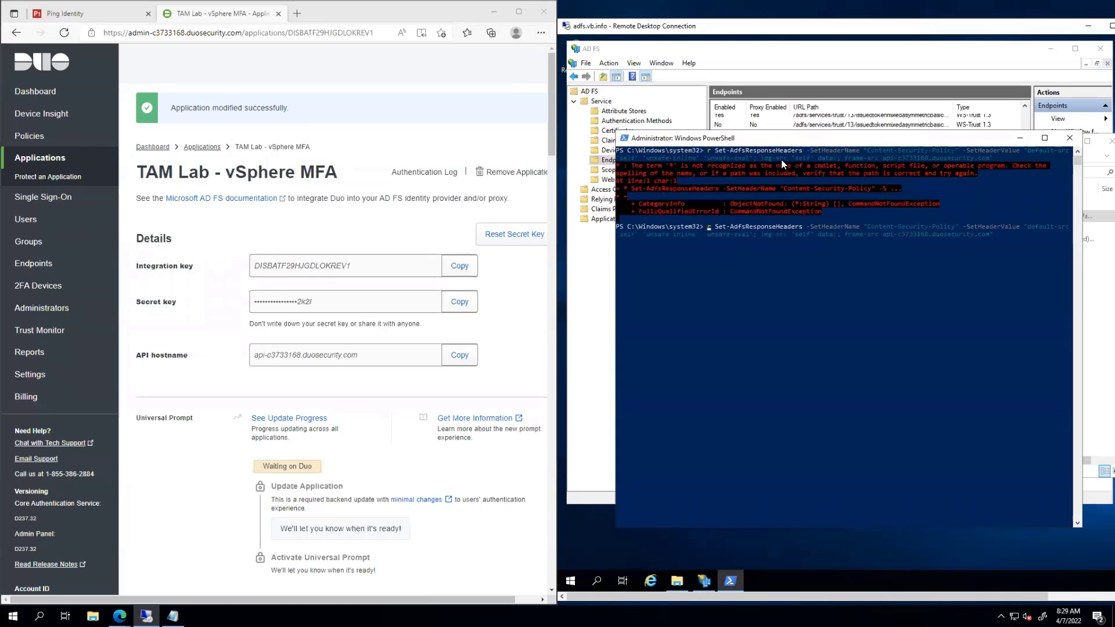
key(Return)
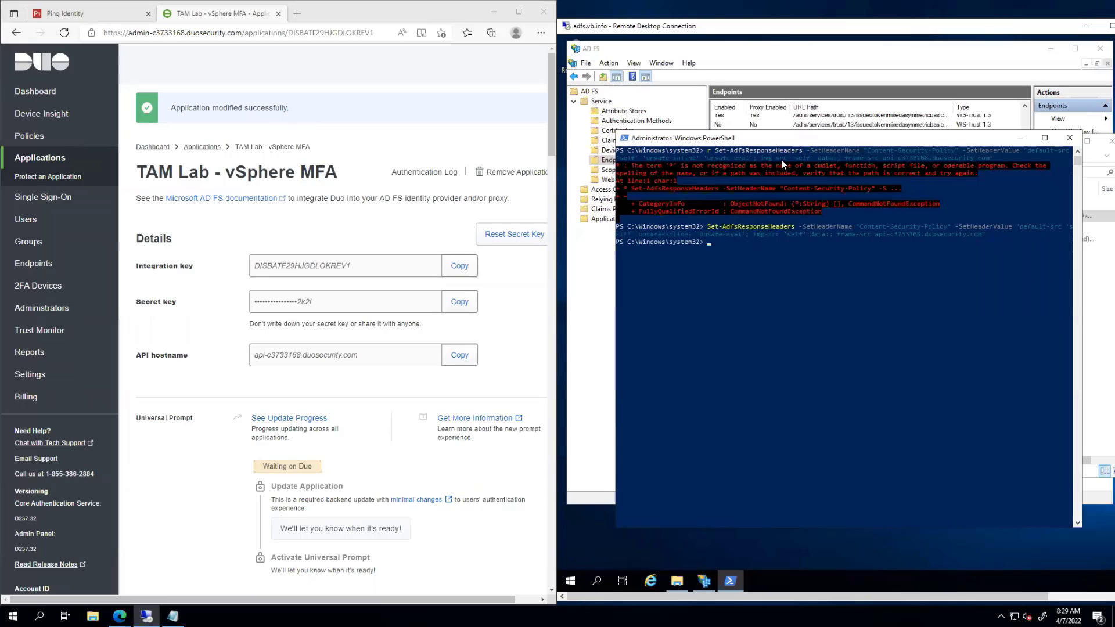
mouse_move(921, 229)
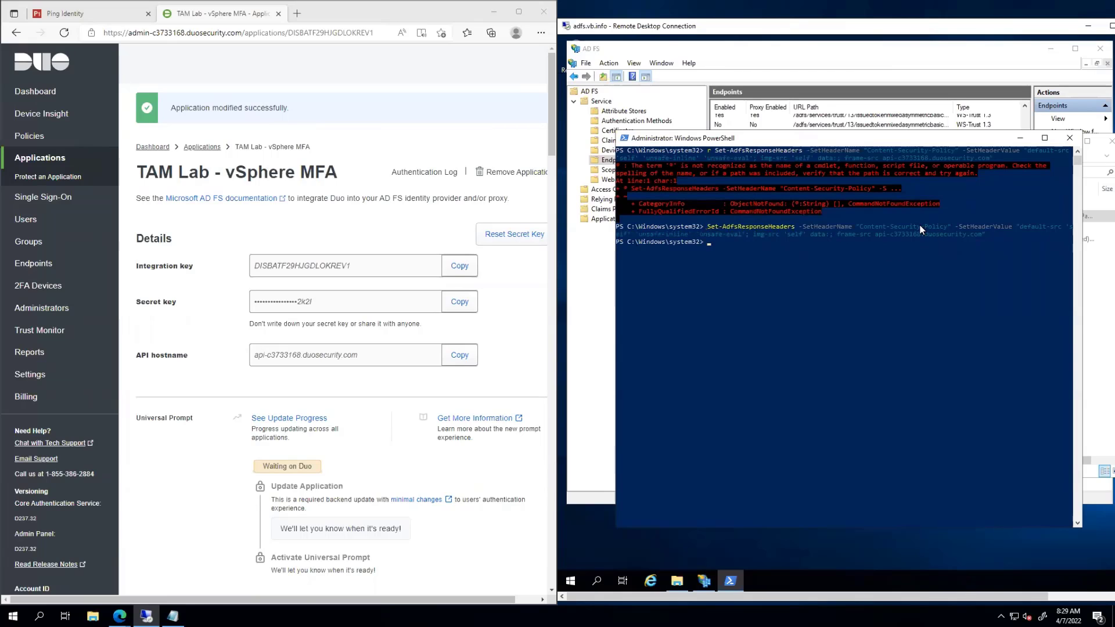
mouse_move(686, 241)
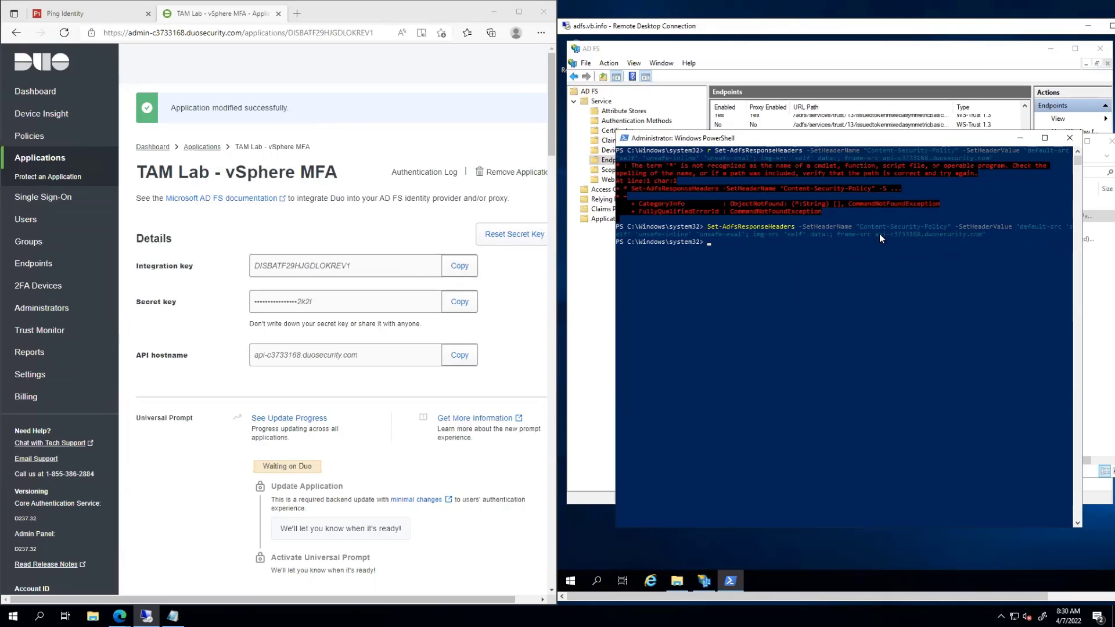
mouse_move(939, 242)
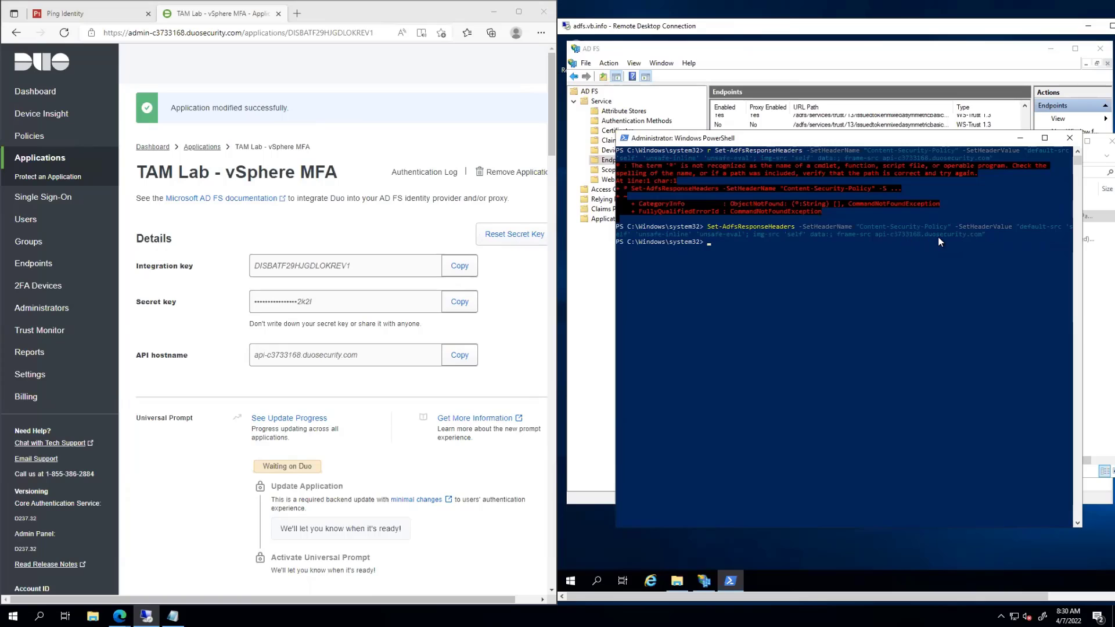
mouse_move(771, 241)
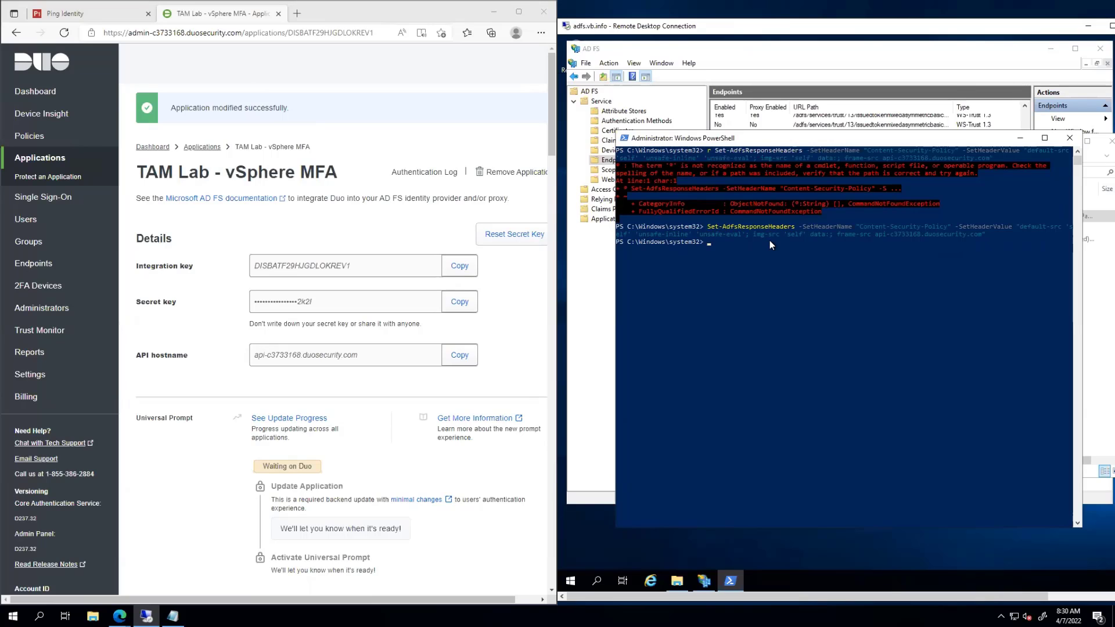
mouse_move(784, 297)
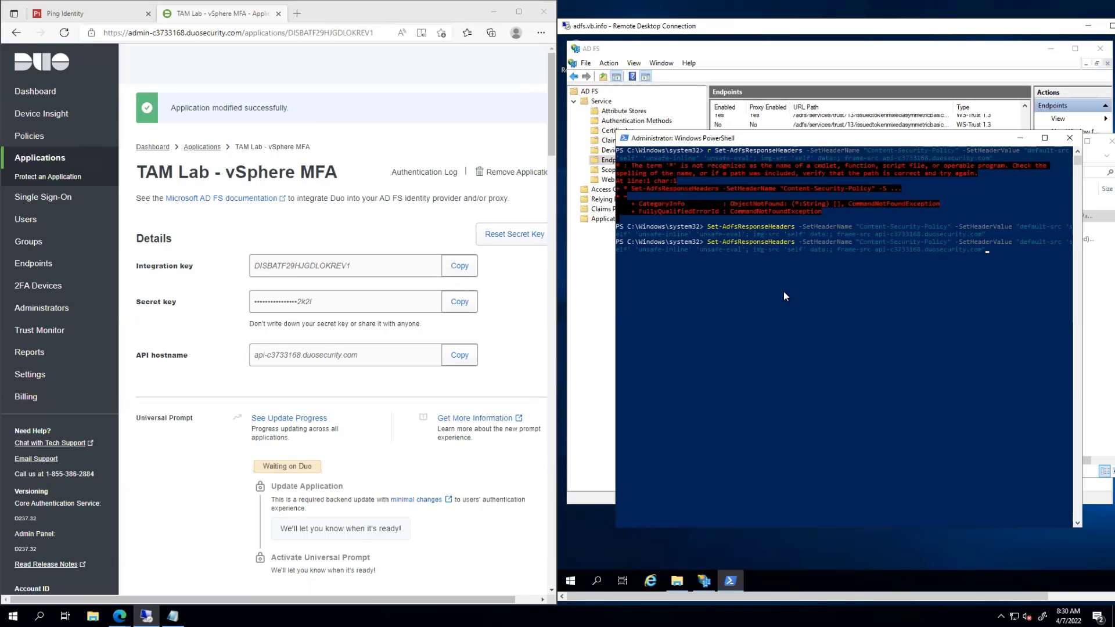
Run Restart-Service -Name adfssrv and minimize the console.
text(Restart-Service -Name adfssrv)
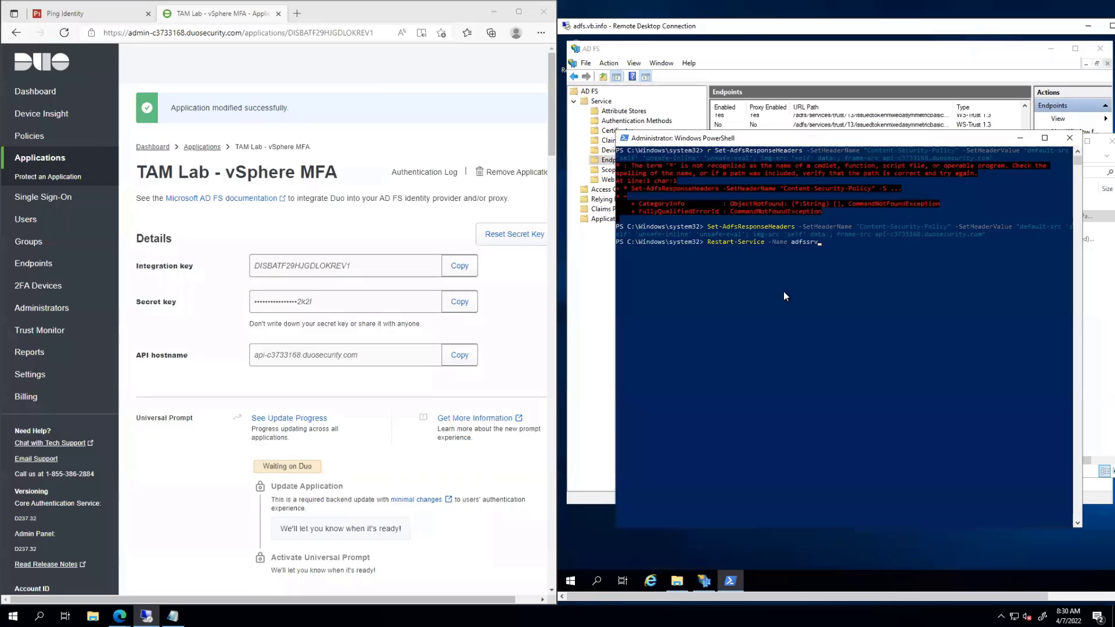
key(Return)
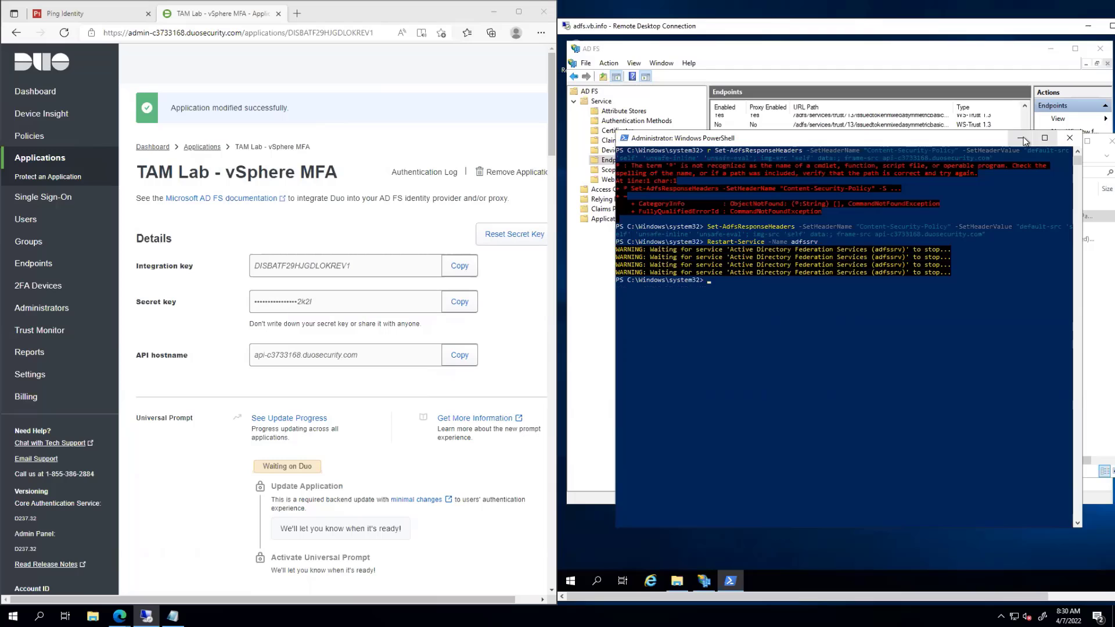
click(1023, 139)
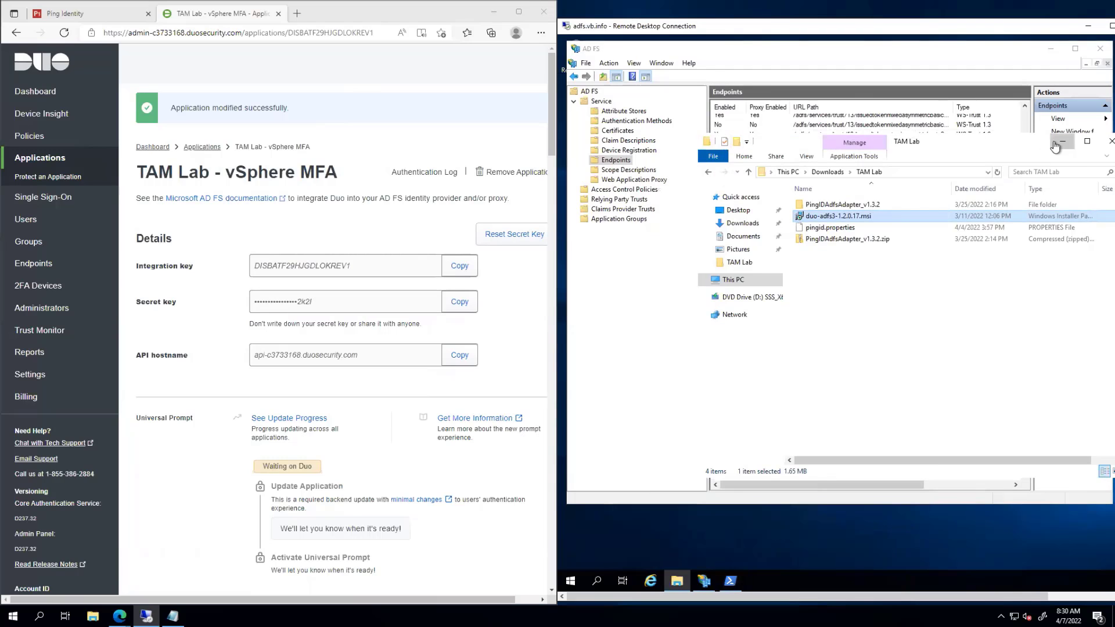
Reach the Additional tab of the AD FS authentication methods editor.
click(615, 160)
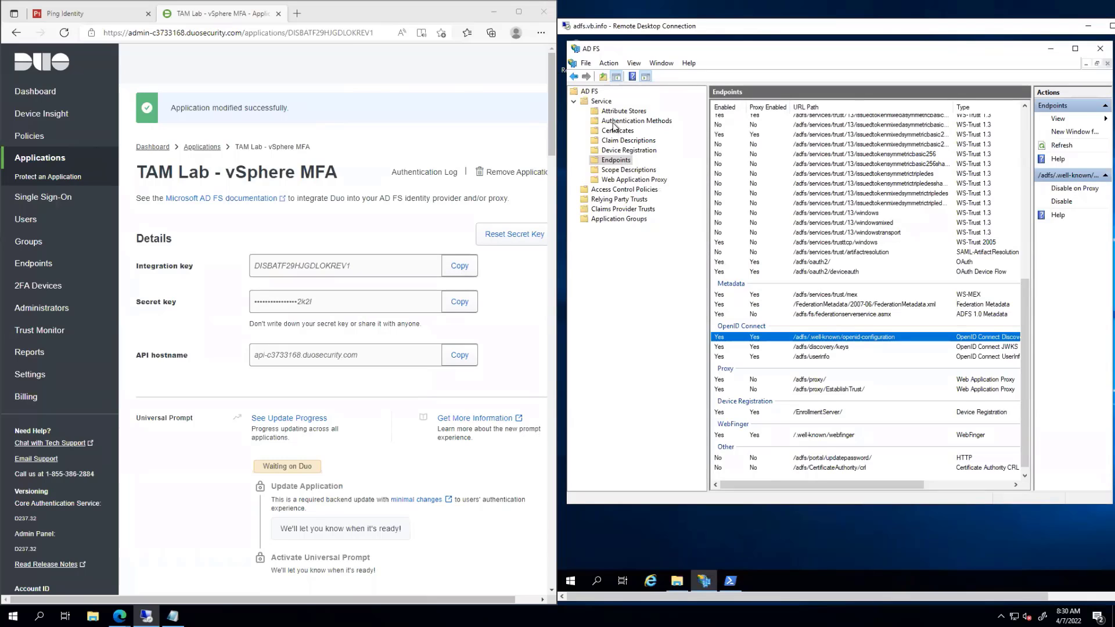
click(635, 120)
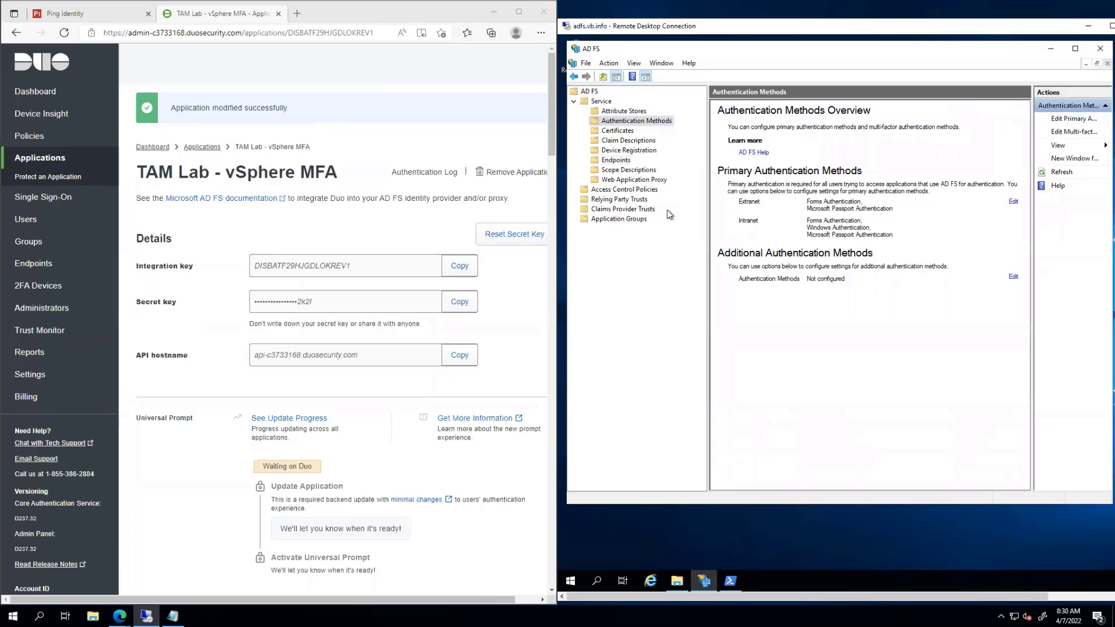
mouse_move(752, 259)
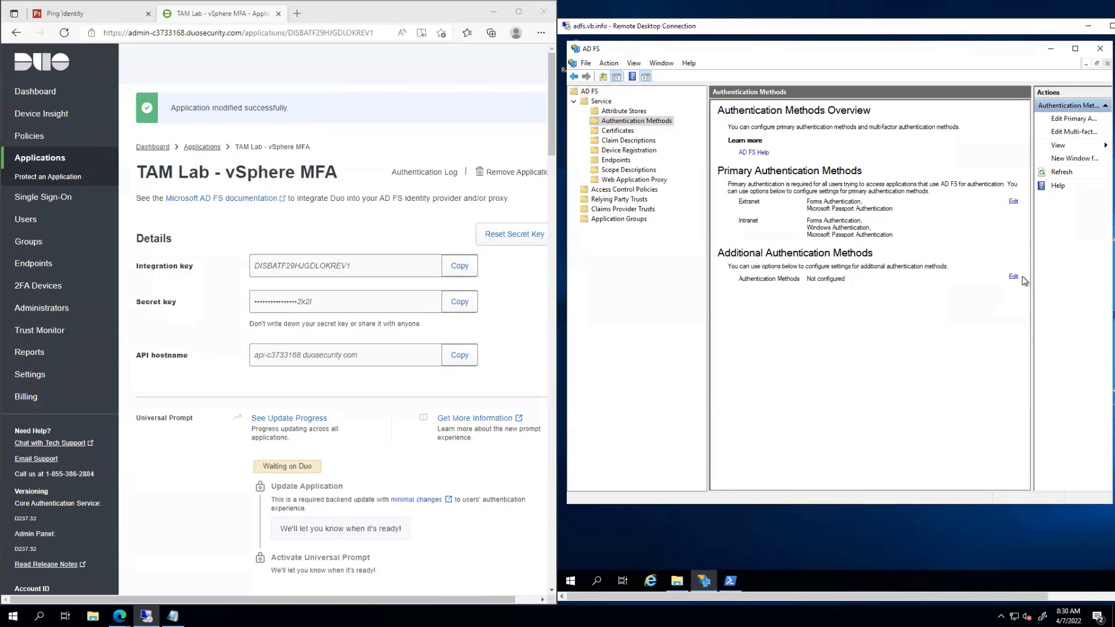
click(1012, 276)
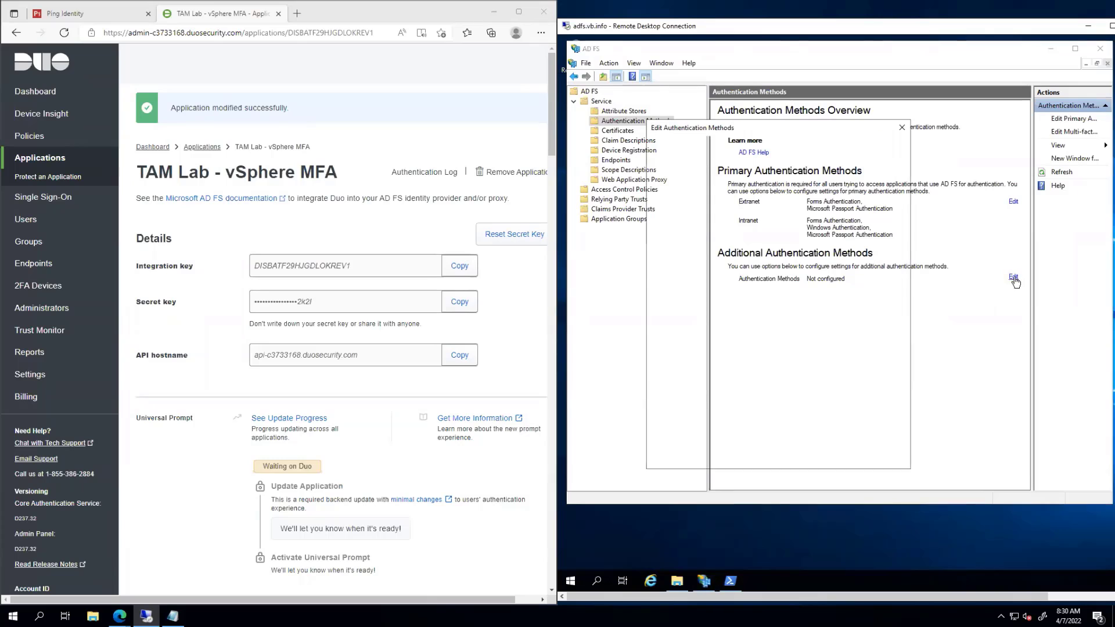
click(1013, 276)
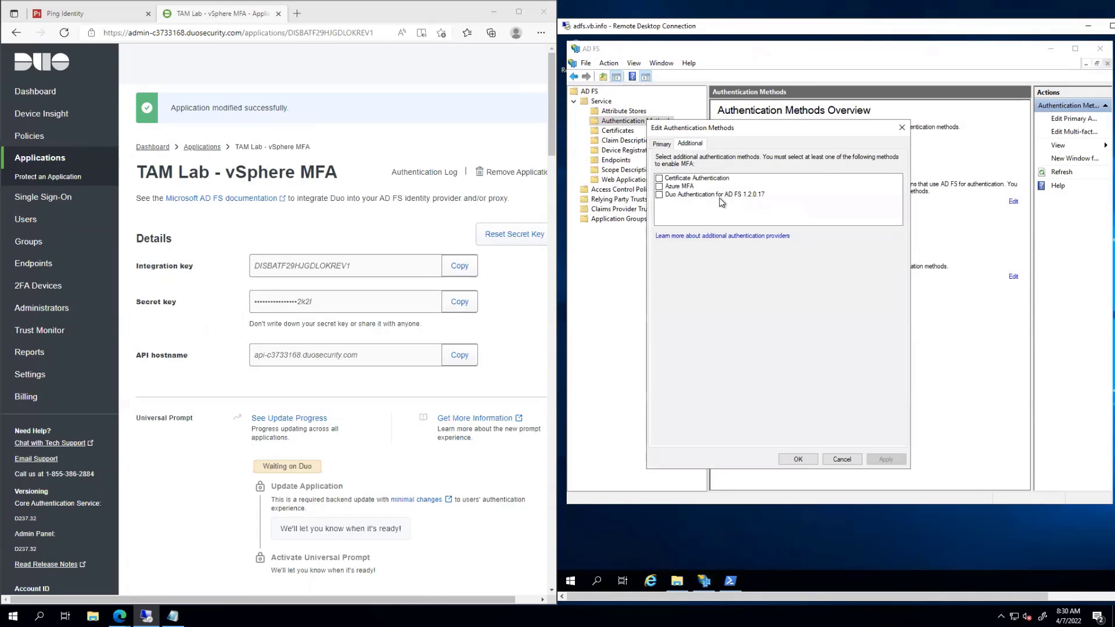
mouse_move(762, 204)
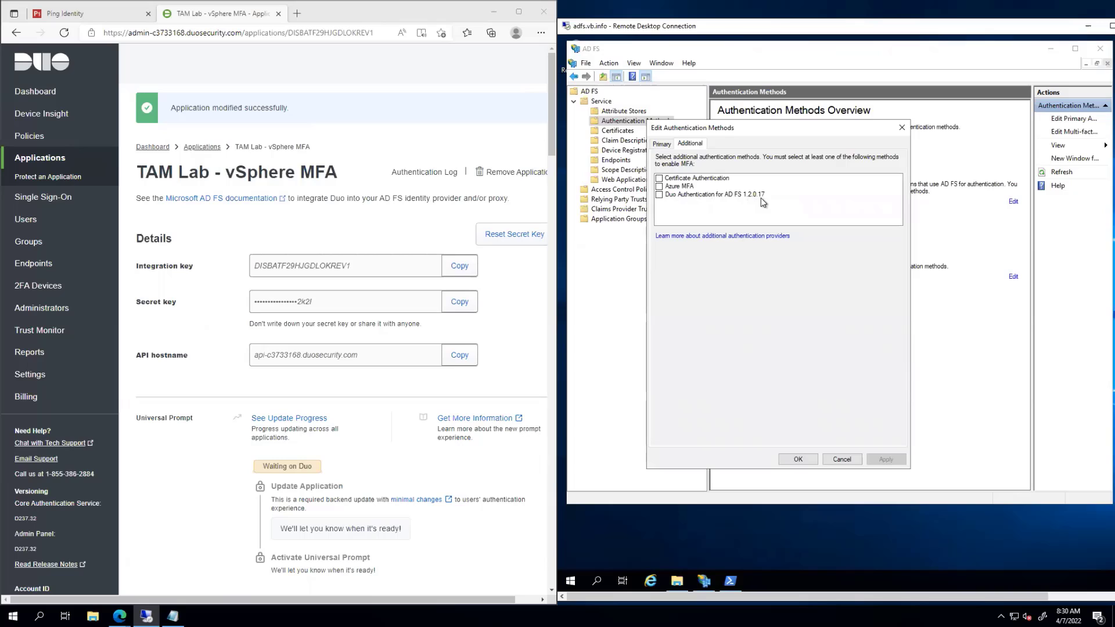
mouse_move(666, 168)
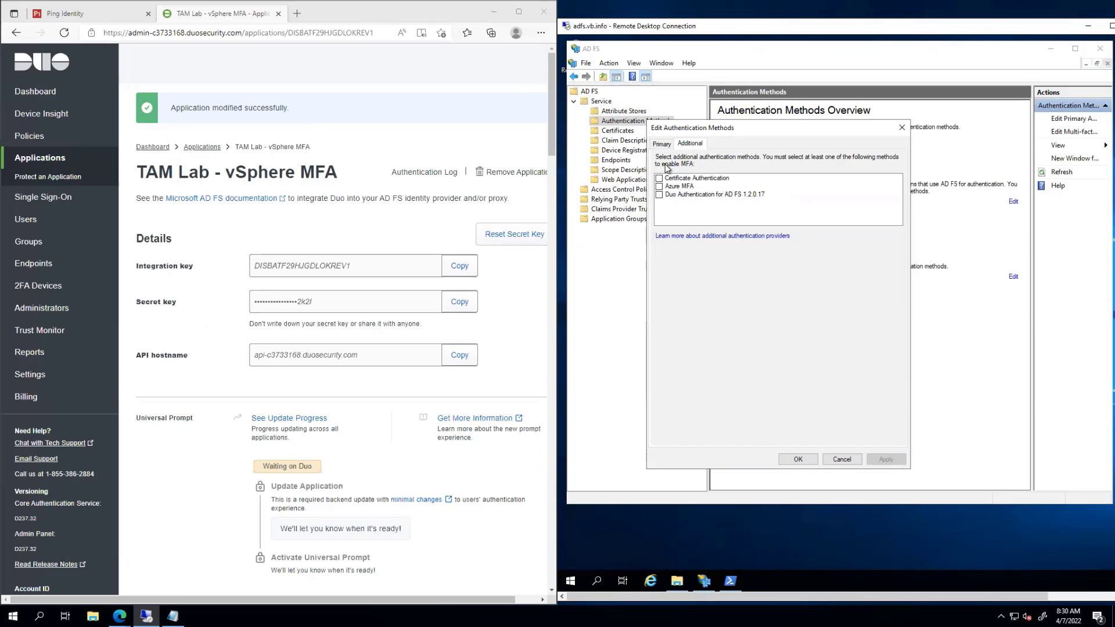
Tick Duo Authentication for AD FS 1.2.0.17 and confirm the change.
click(659, 194)
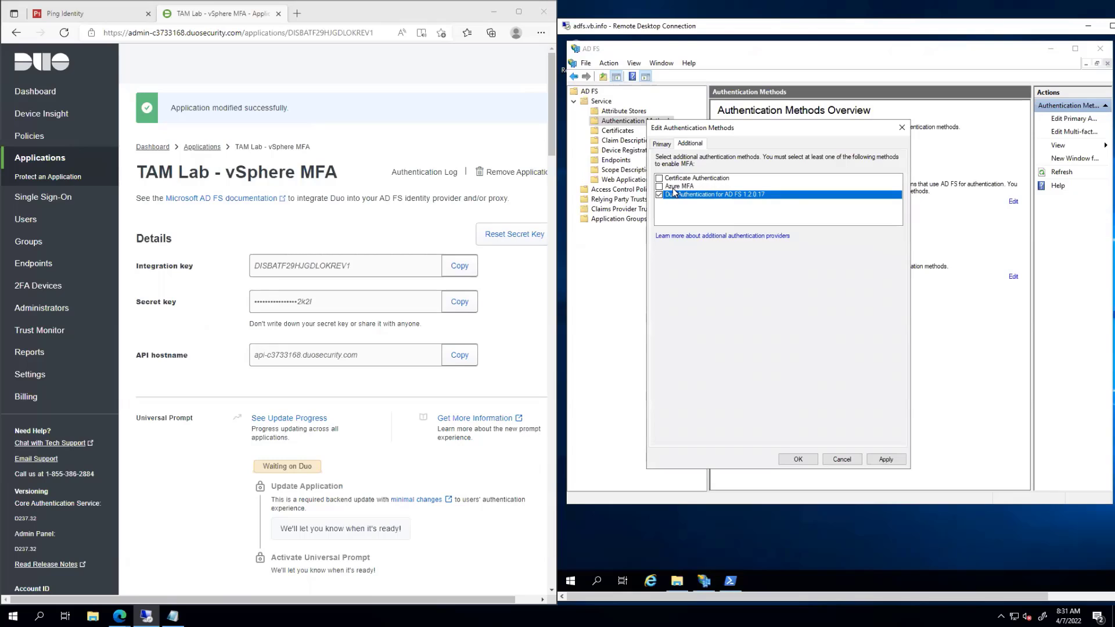
mouse_move(695, 188)
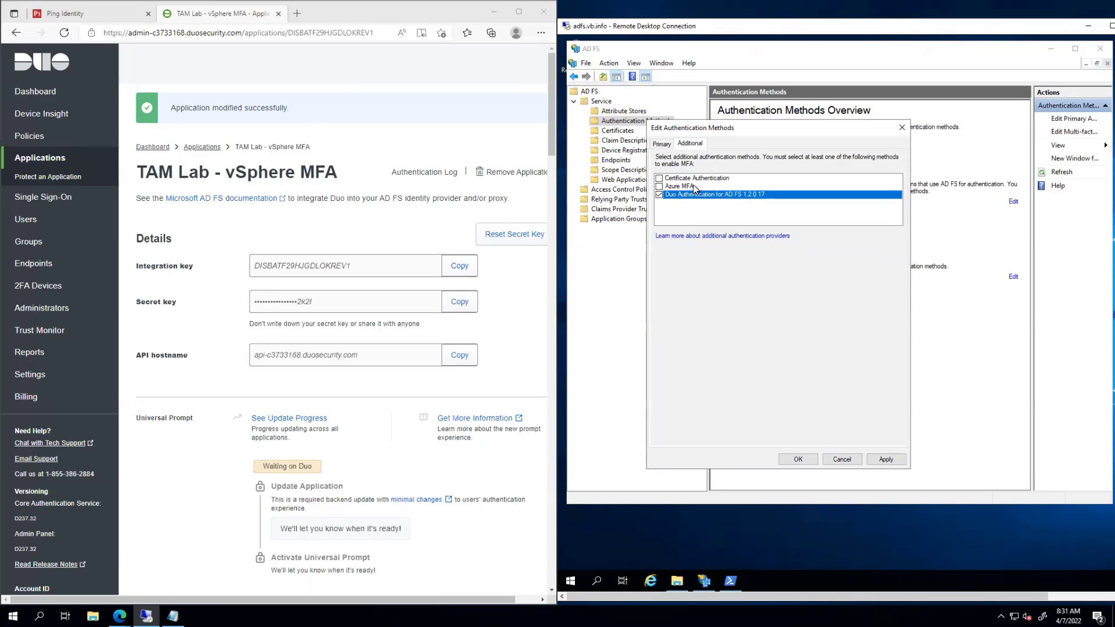
mouse_move(727, 223)
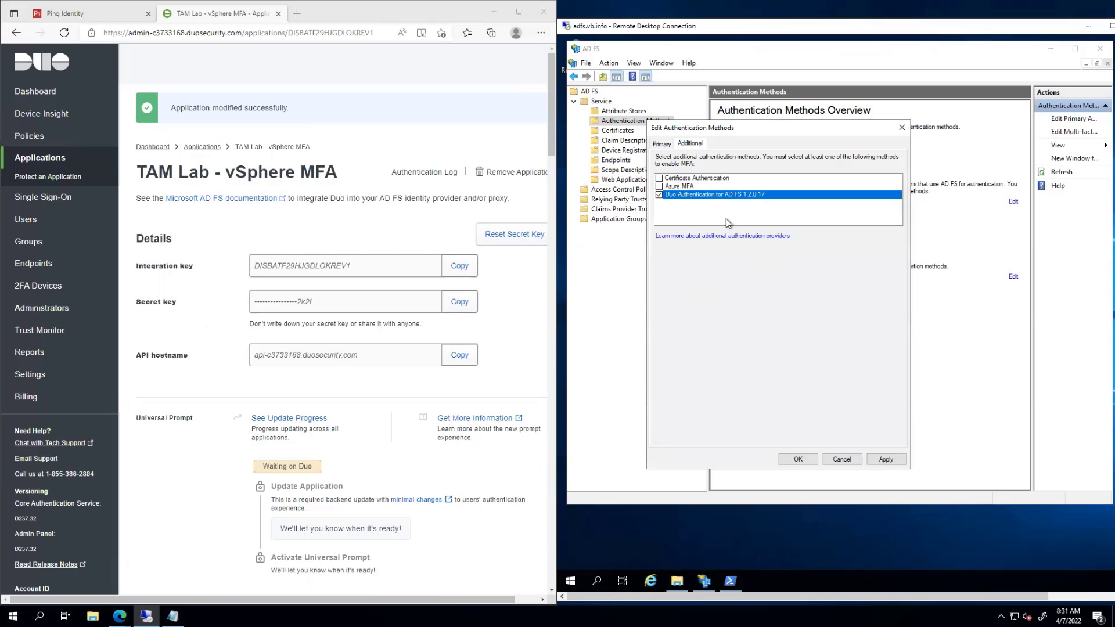
mouse_move(685, 177)
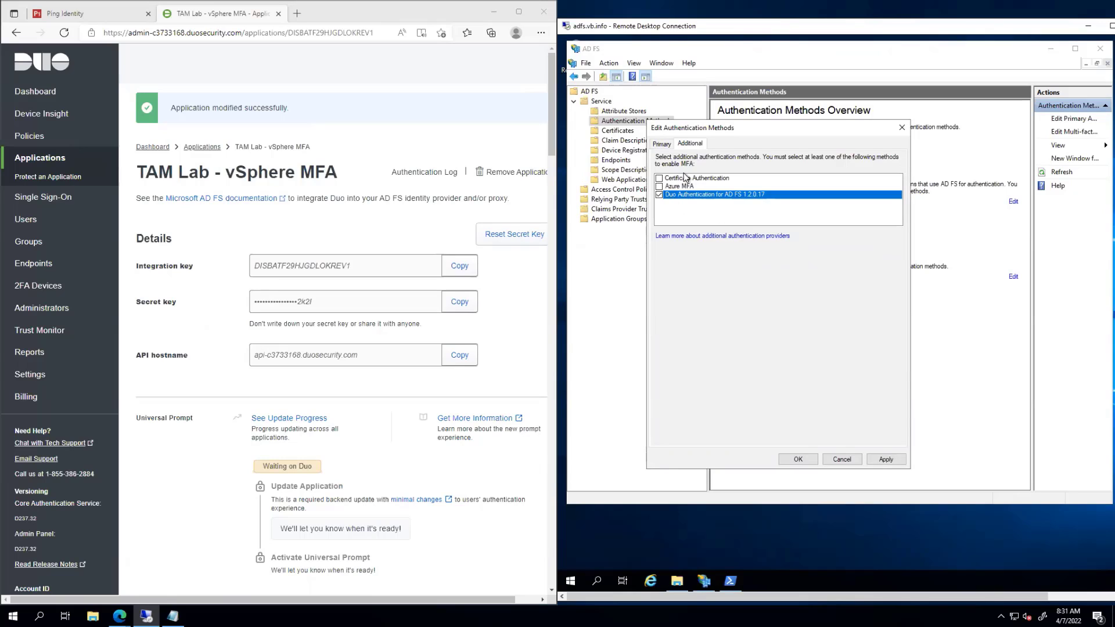
mouse_move(682, 202)
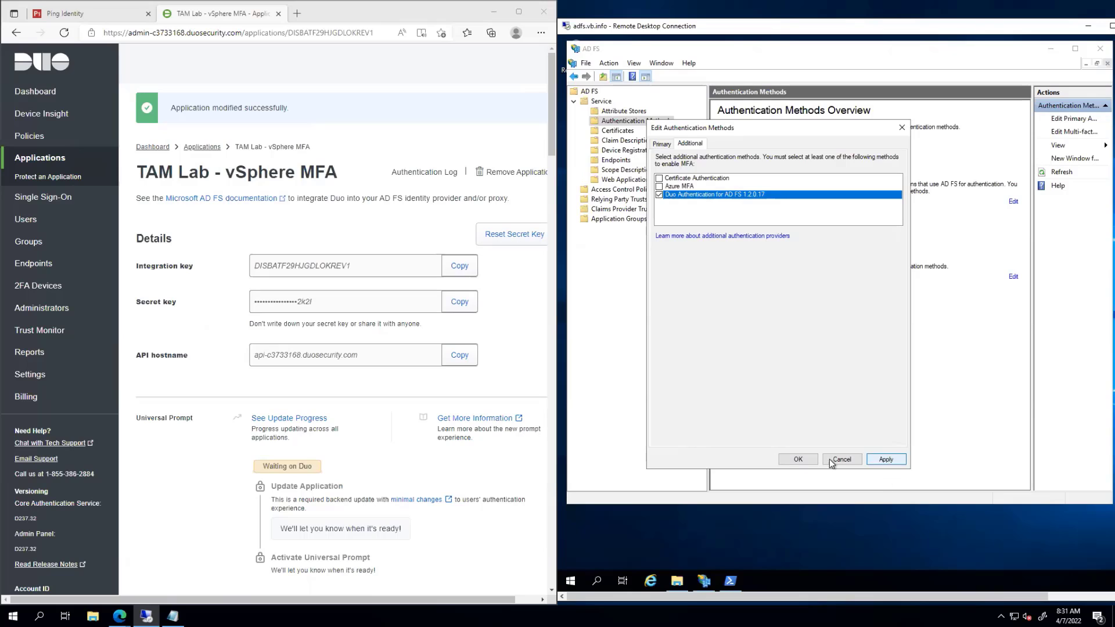
click(796, 459)
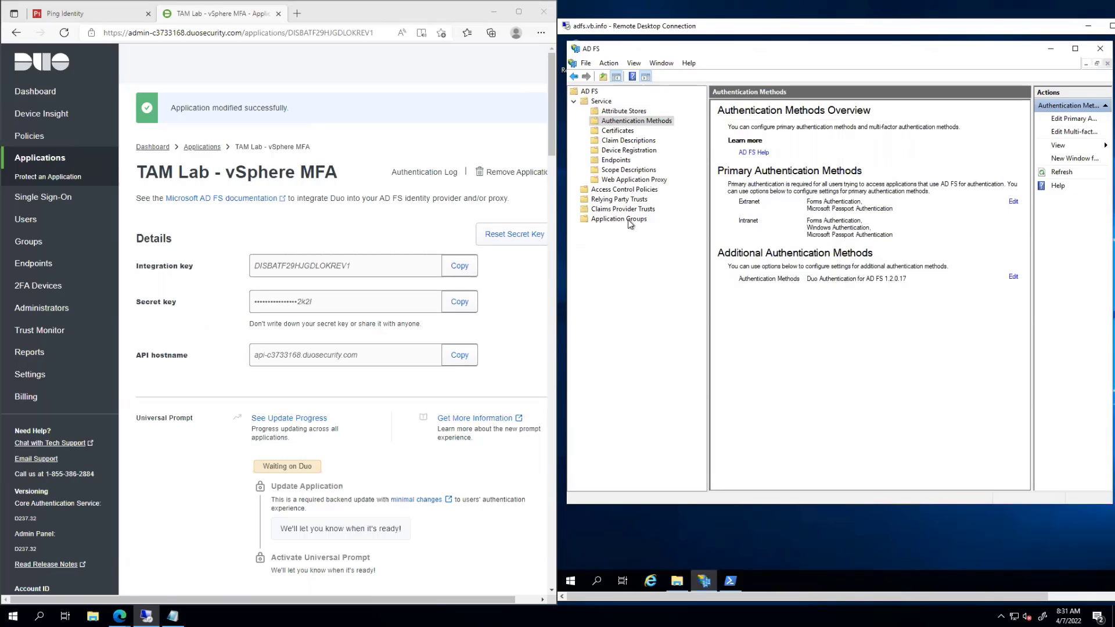
Open the properties of the TAM Lab - vSphere MFA group's Web API application.
double_click(756, 118)
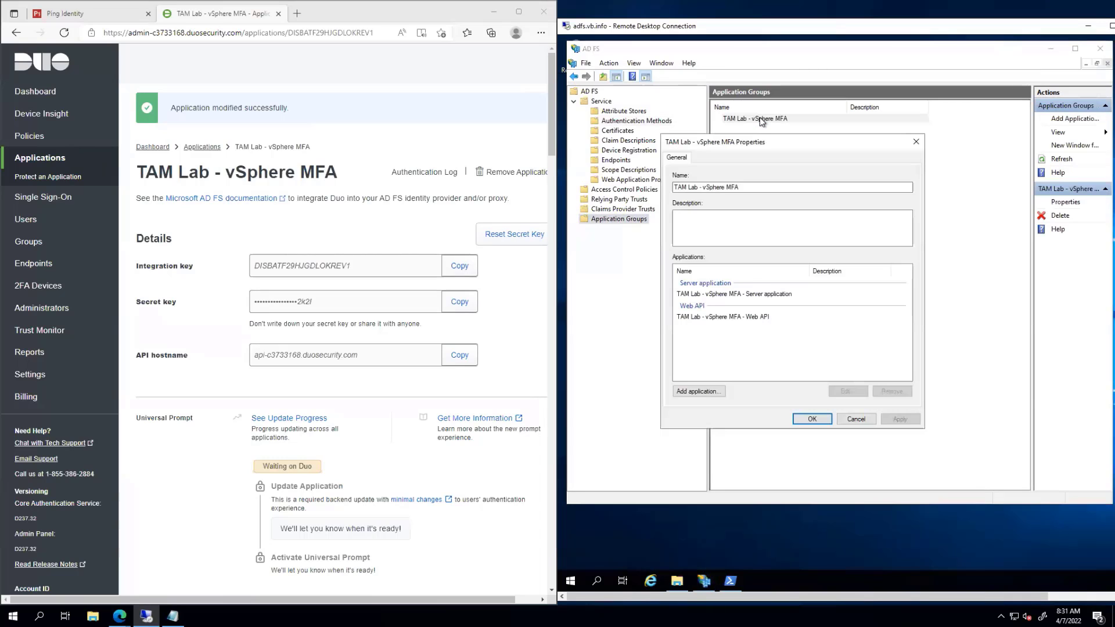
click(722, 316)
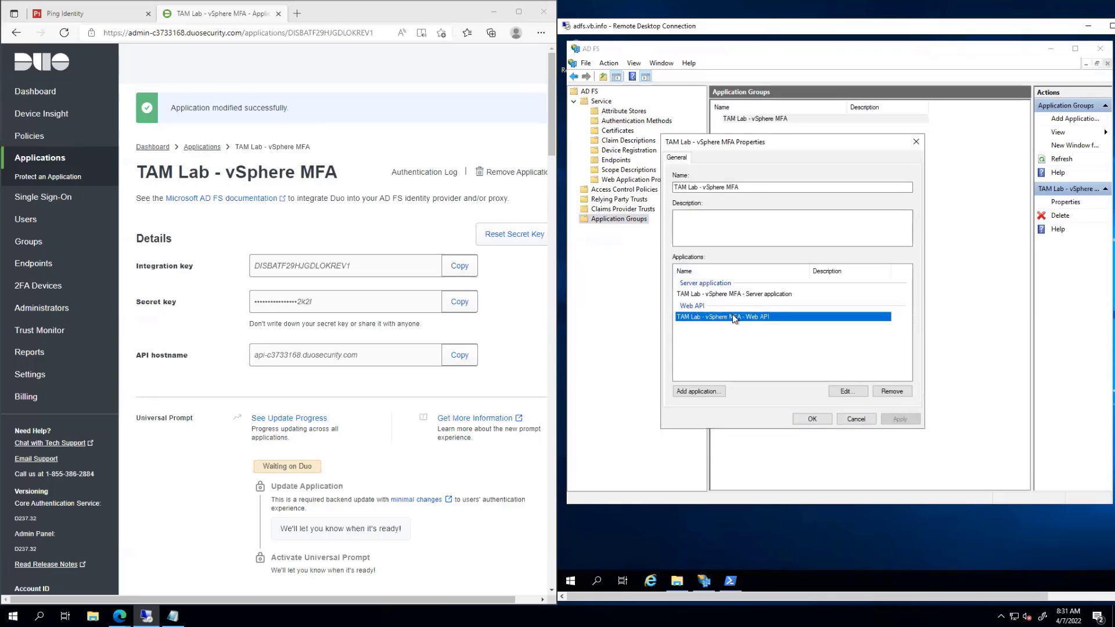
double_click(732, 315)
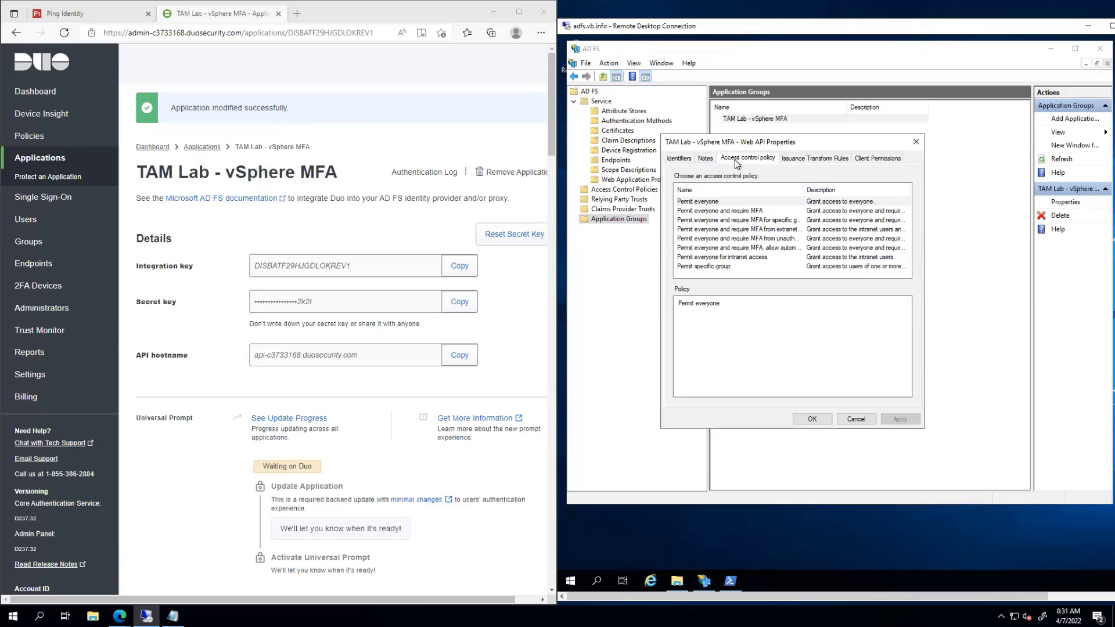
Set its access control policy to Permit everyone and require MFA, and confirm.
click(698, 201)
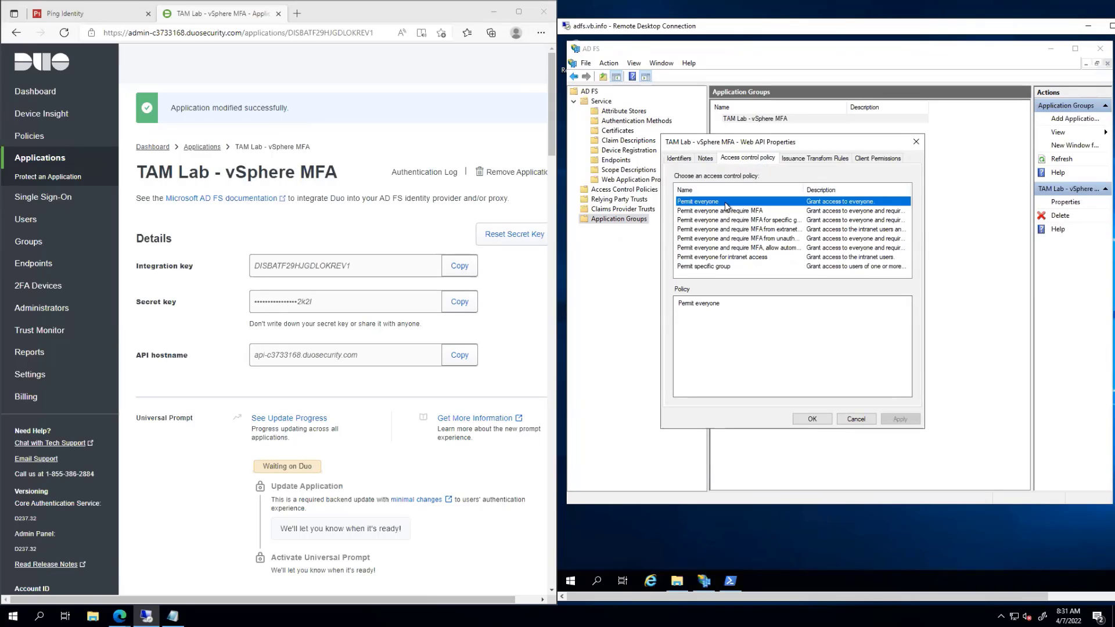
click(719, 210)
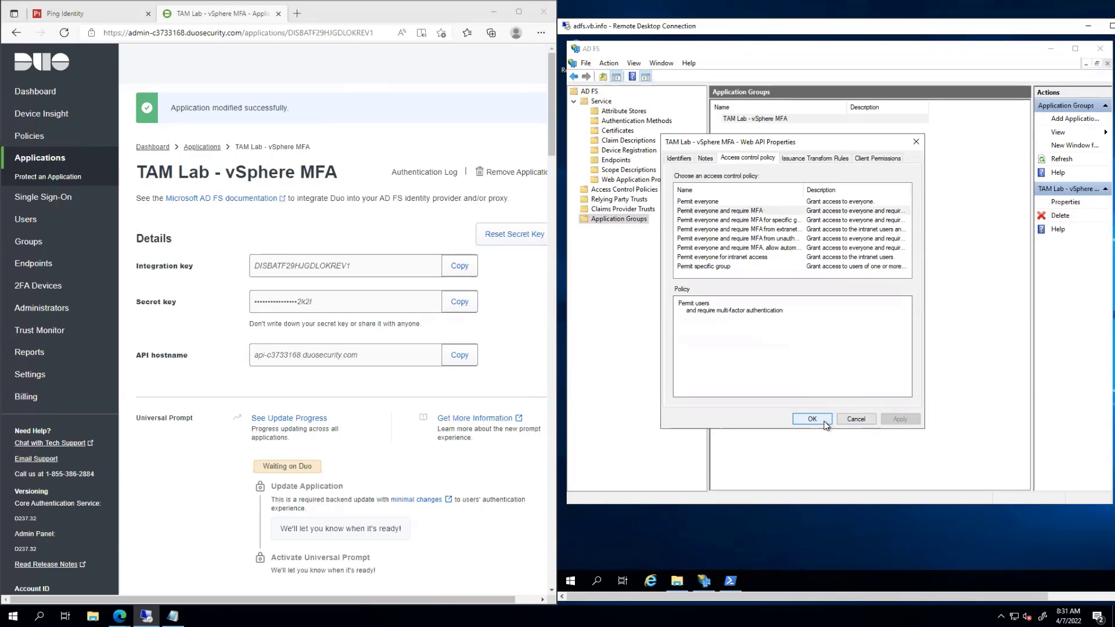
click(811, 419)
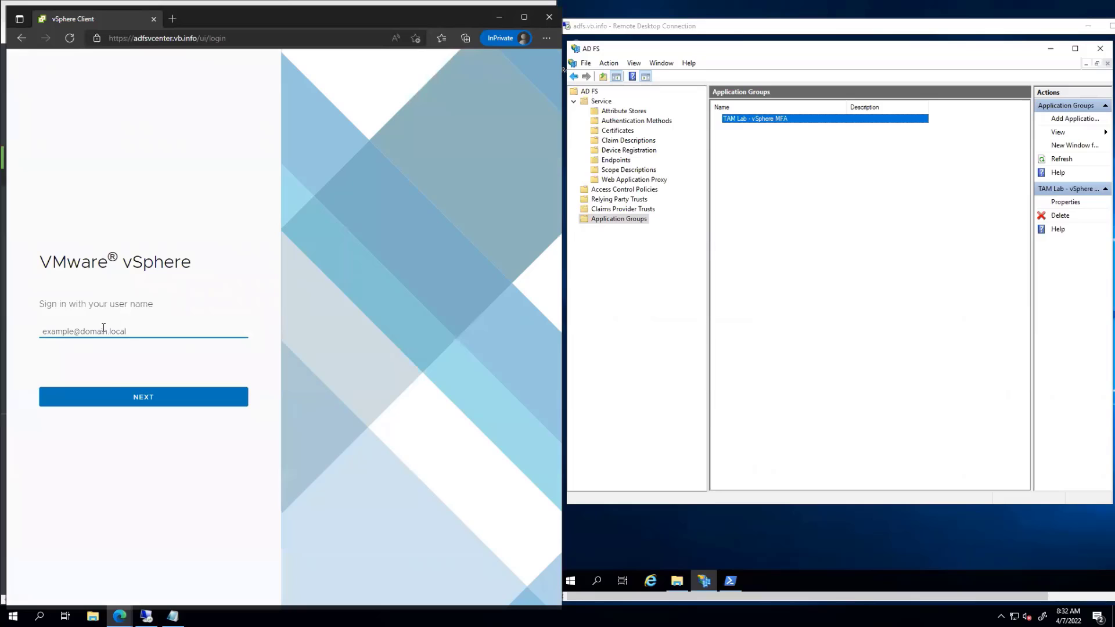
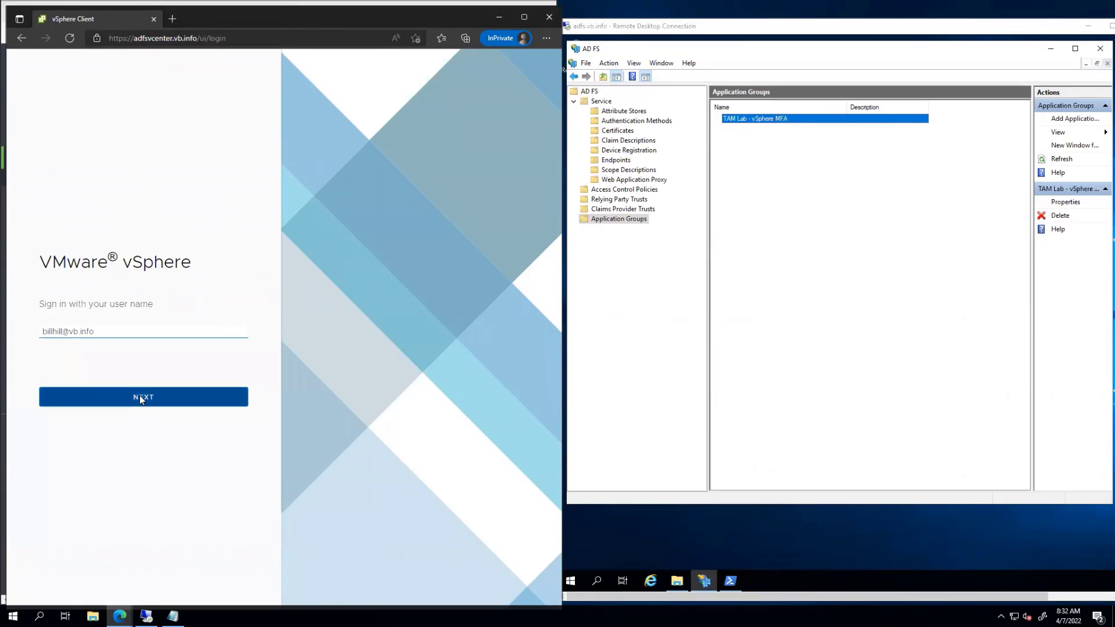
click(143, 397)
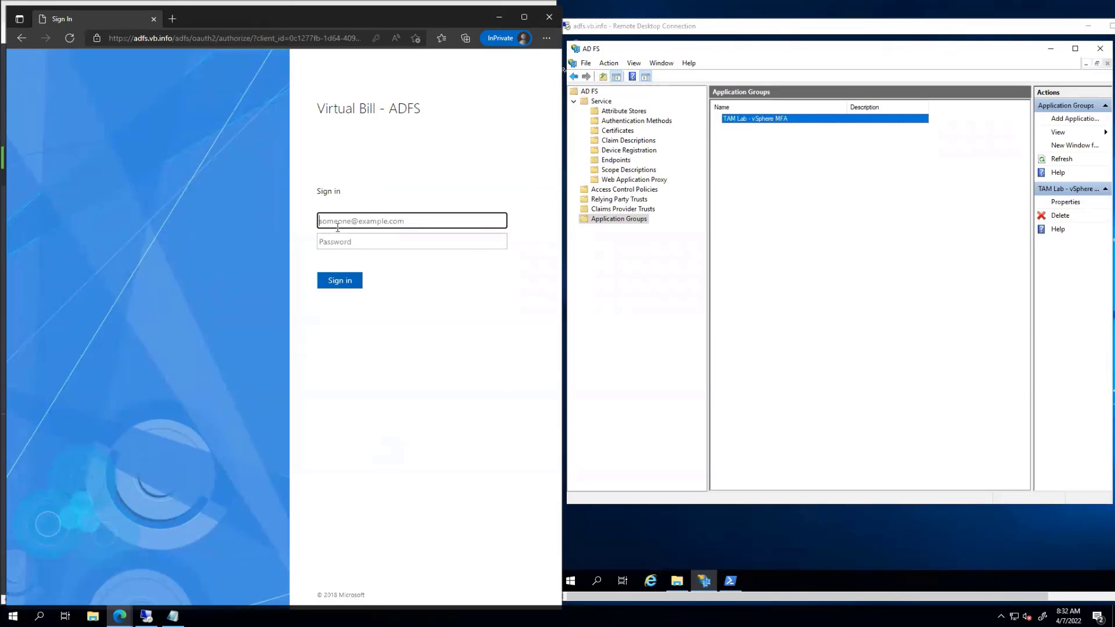
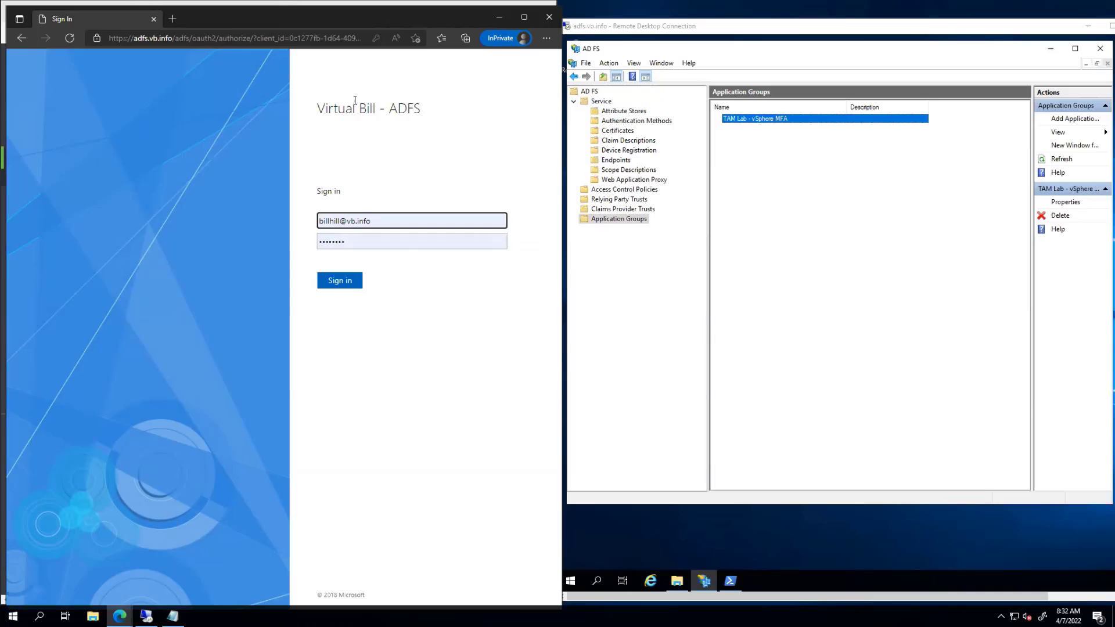
mouse_move(388, 146)
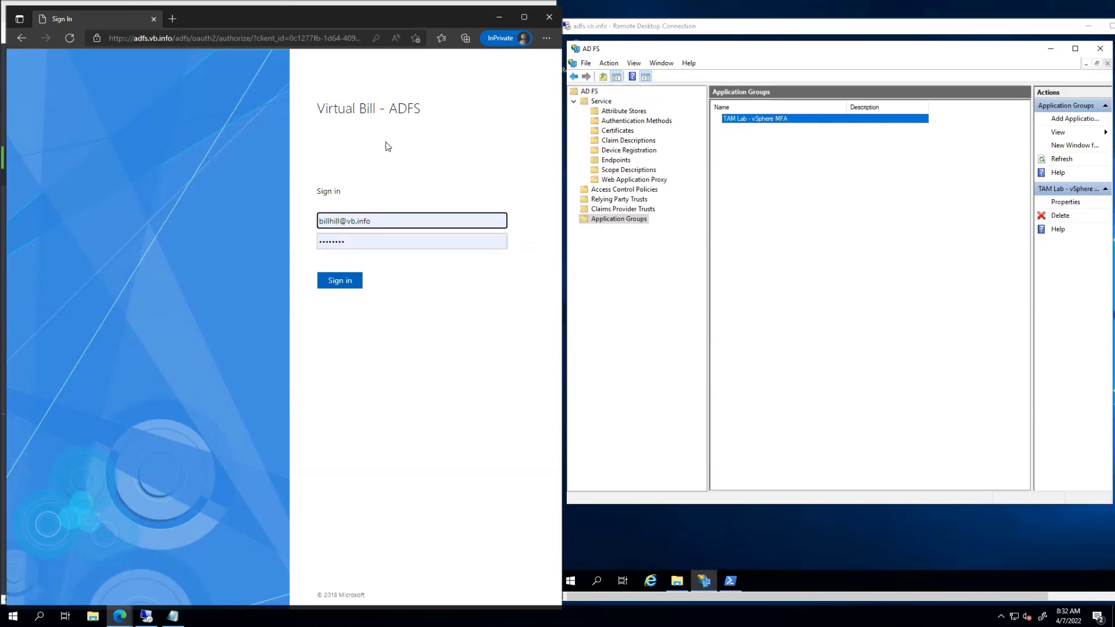
click(339, 280)
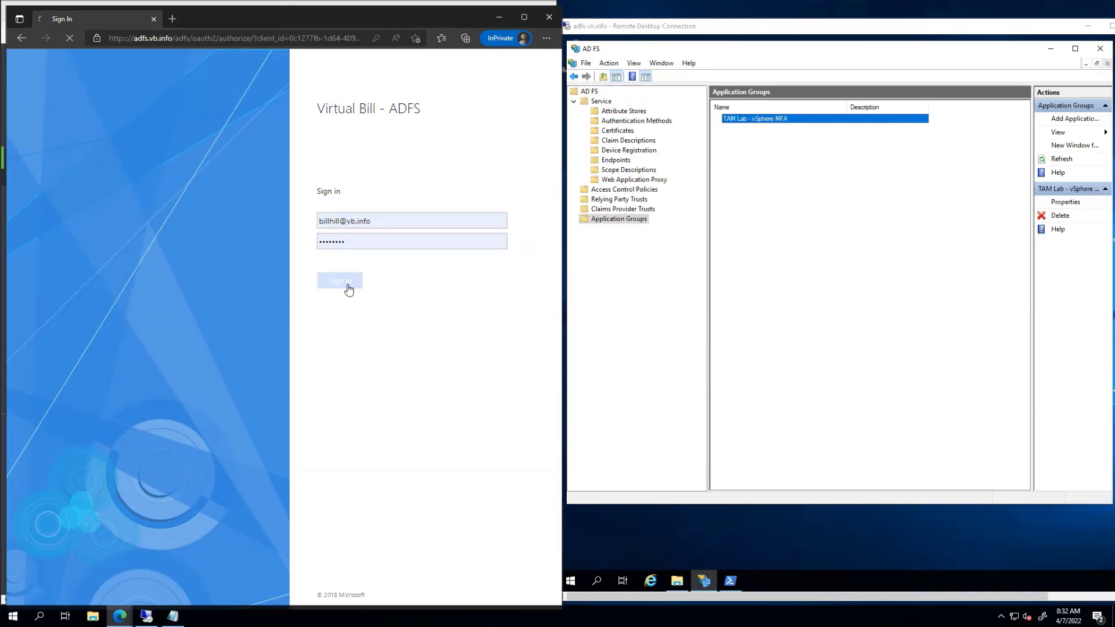
click(339, 280)
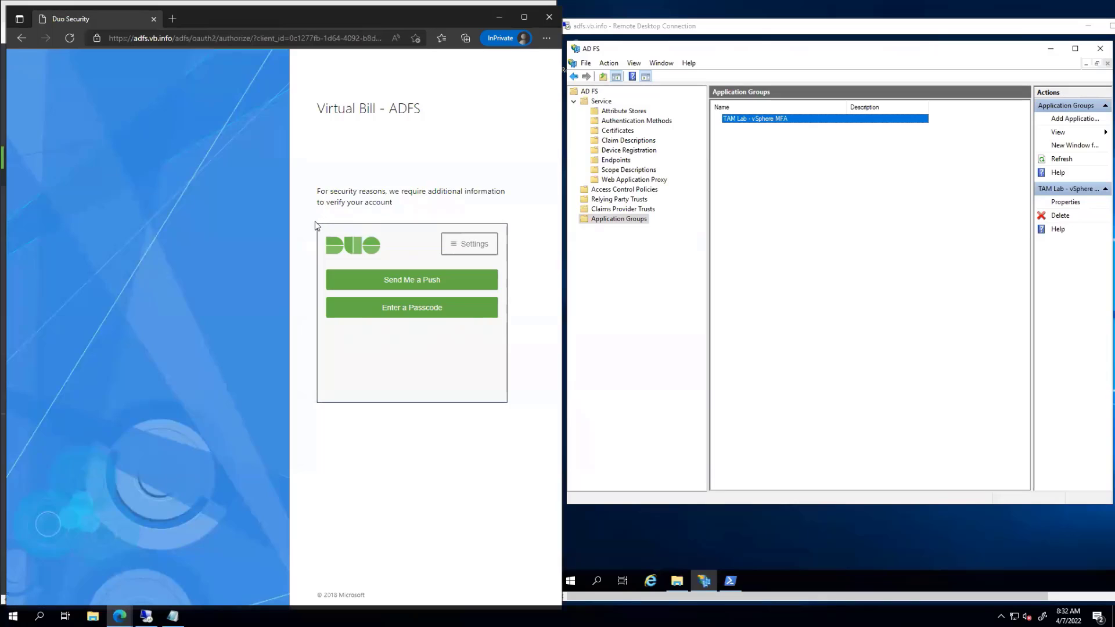
mouse_move(436, 412)
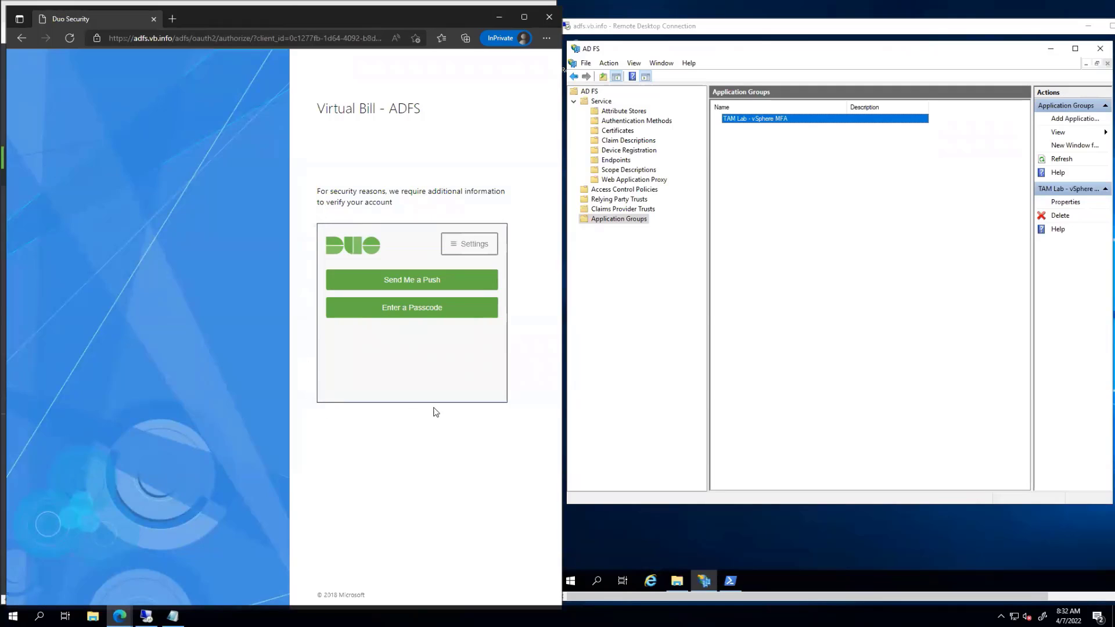
mouse_move(328, 217)
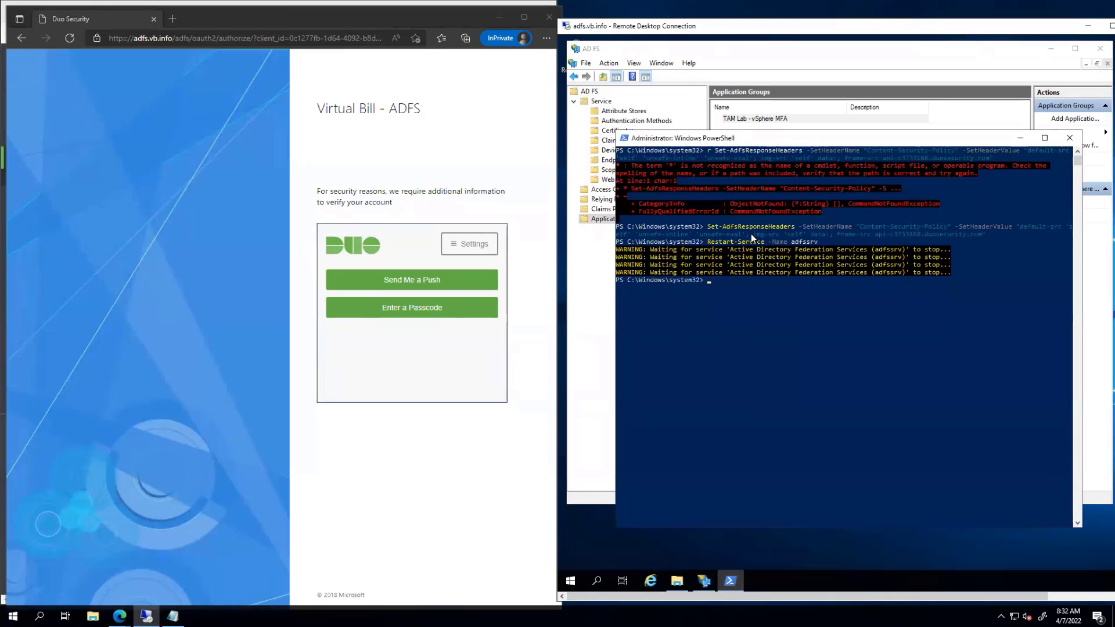
mouse_move(894, 236)
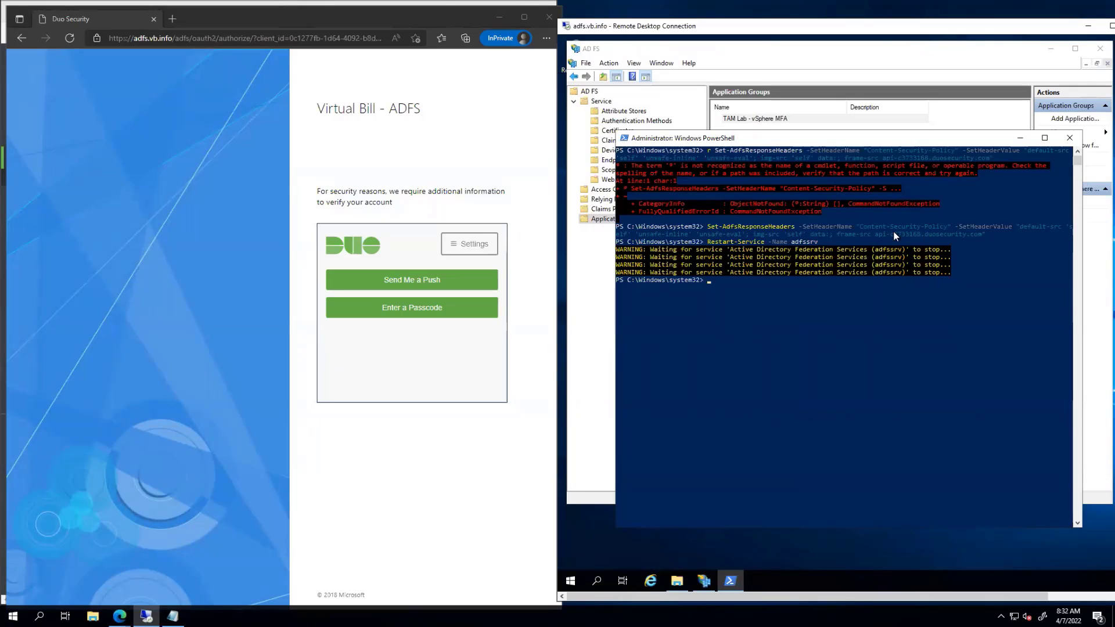
mouse_move(494, 382)
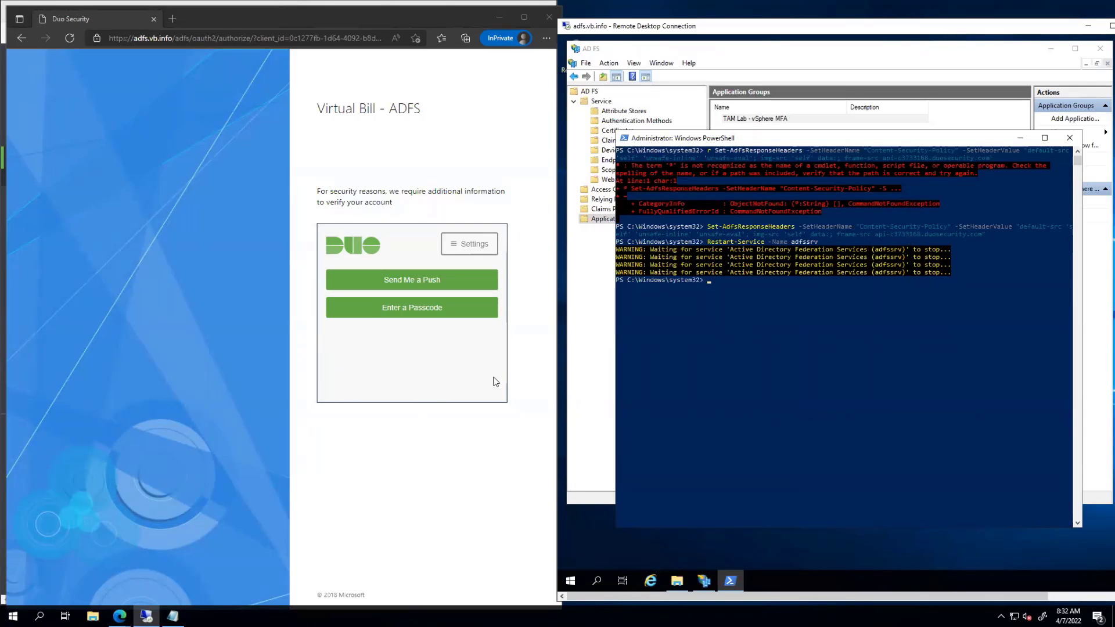
mouse_move(510, 194)
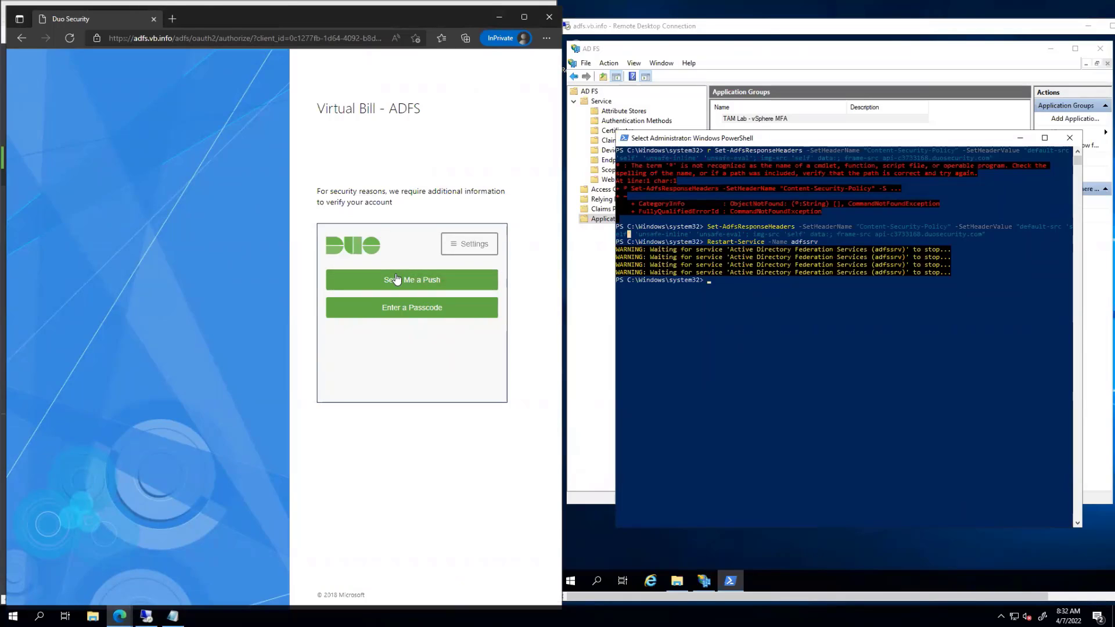
Approve a Duo push, then expand adfsvcenter.vb.info to reveal TAMLabDatacenter.
click(411, 280)
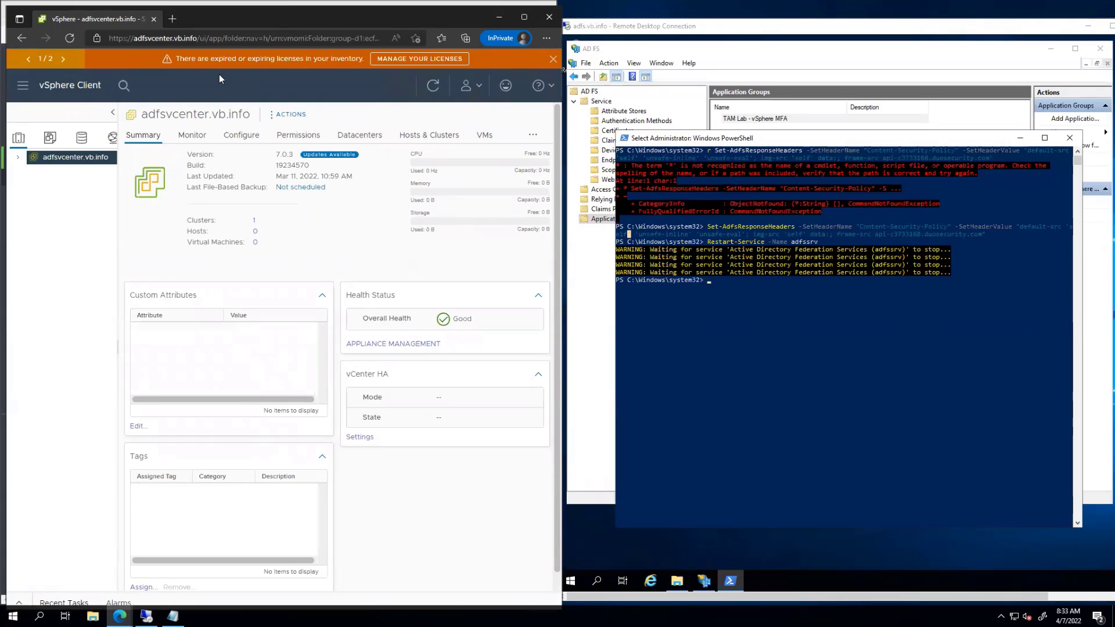
click(18, 157)
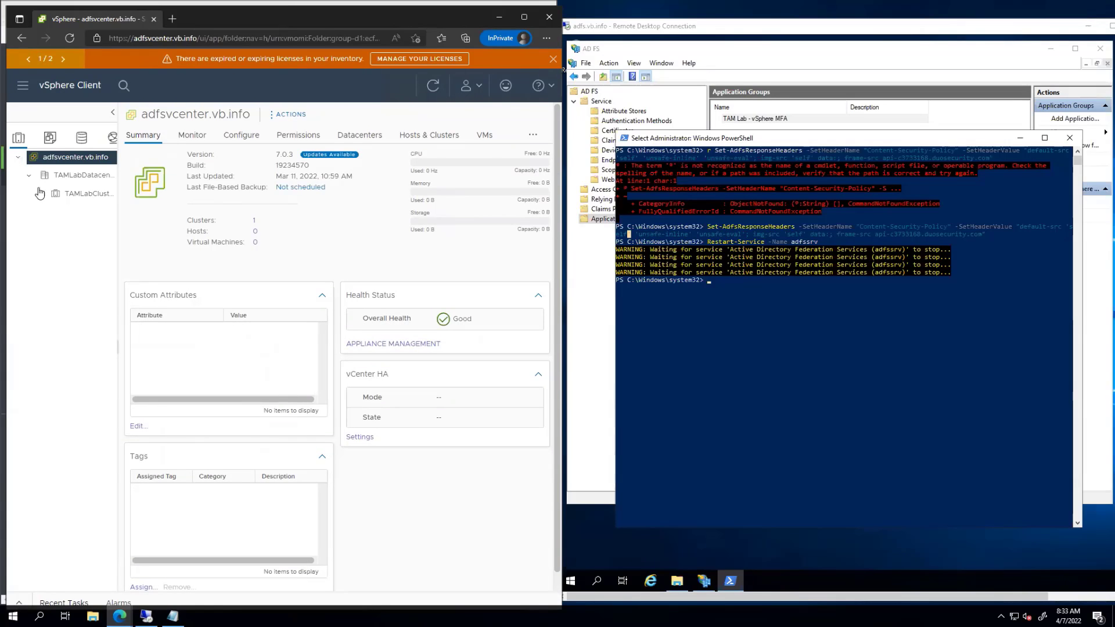